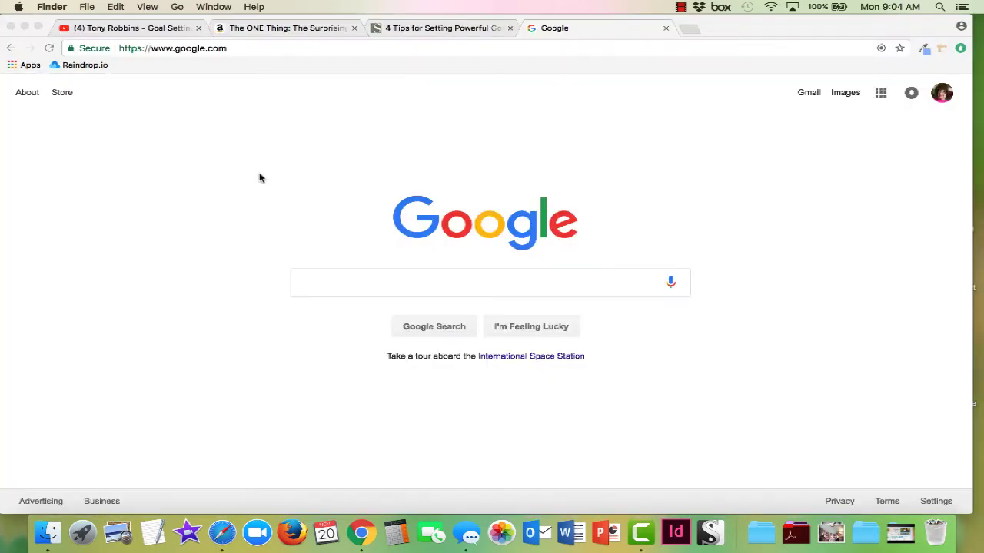
mouse_move(99, 85)
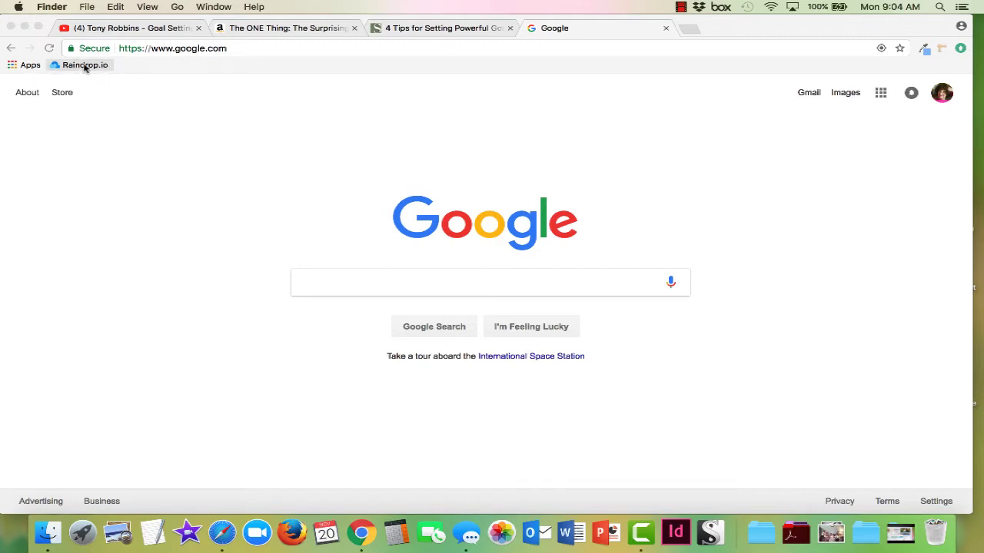
Step: Open the Raindrop.io bookmark manager and scroll through the entire collection list
click(82, 65)
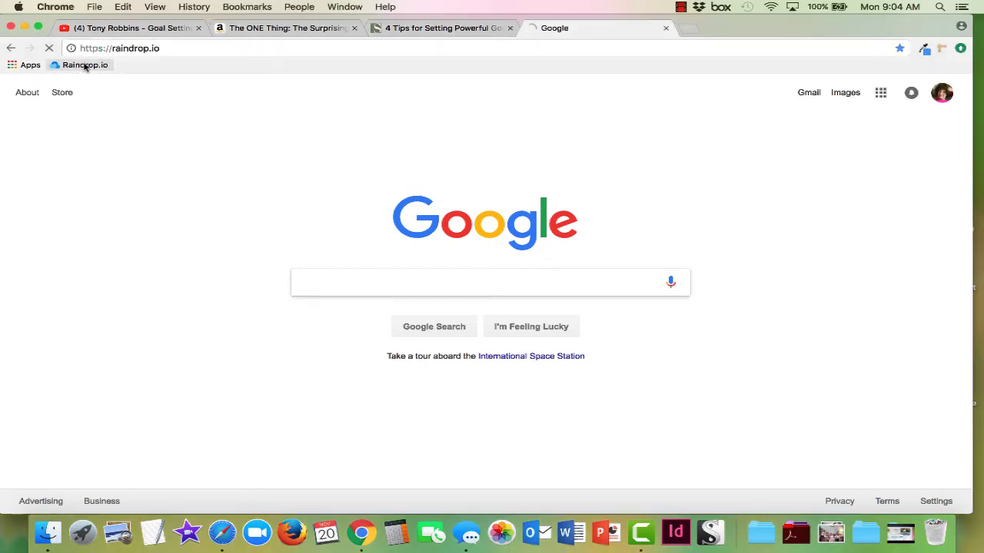
click(84, 65)
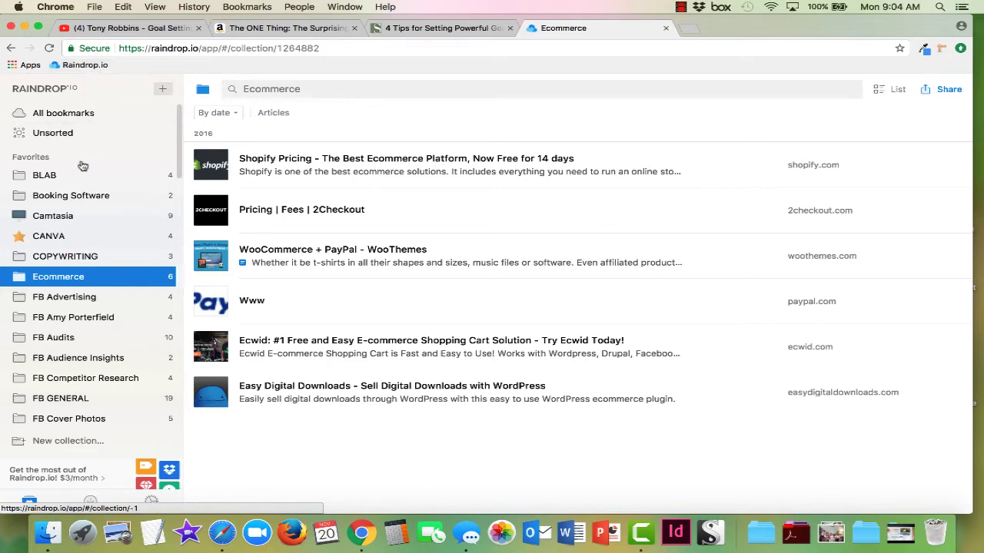
scroll(down, 3)
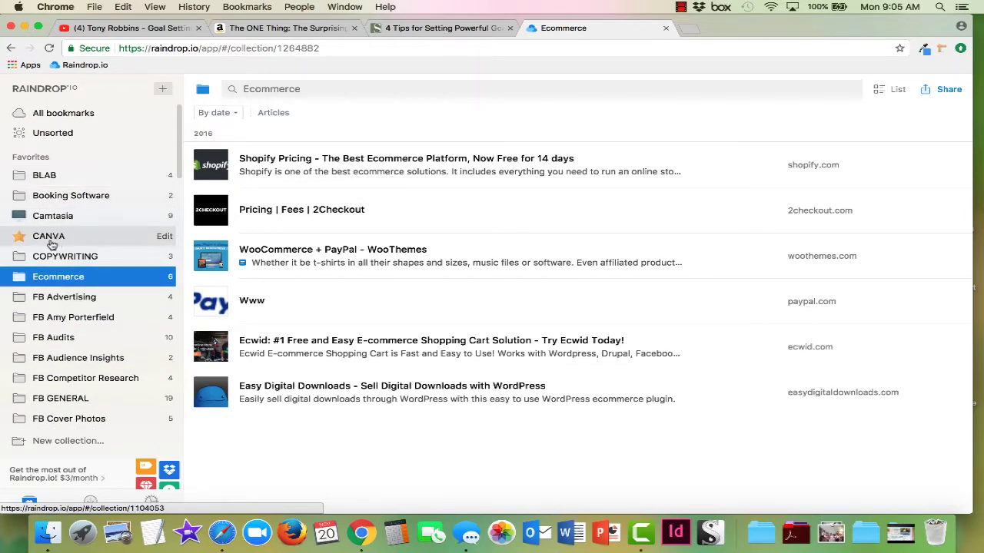
scroll(down, 3)
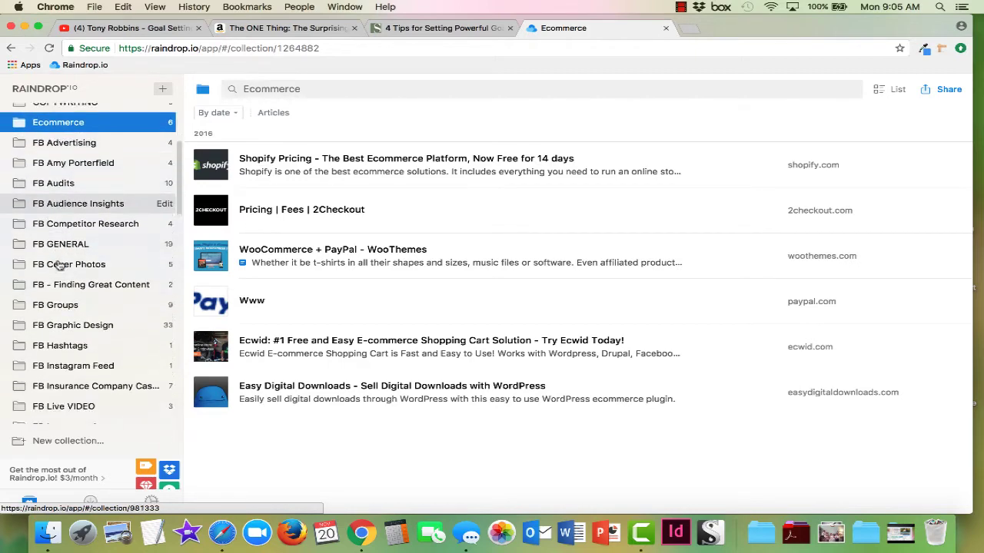
scroll(down, 3)
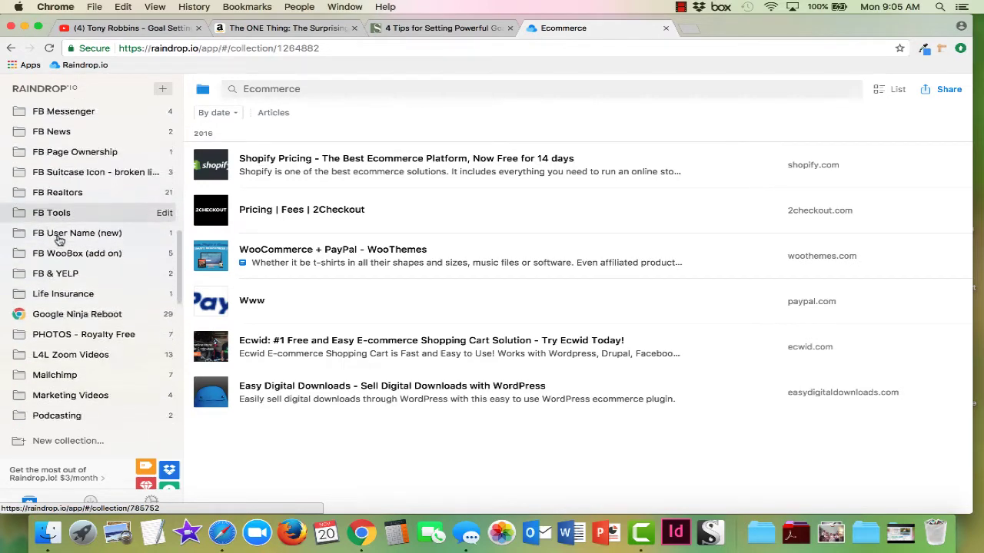
scroll(down, 3)
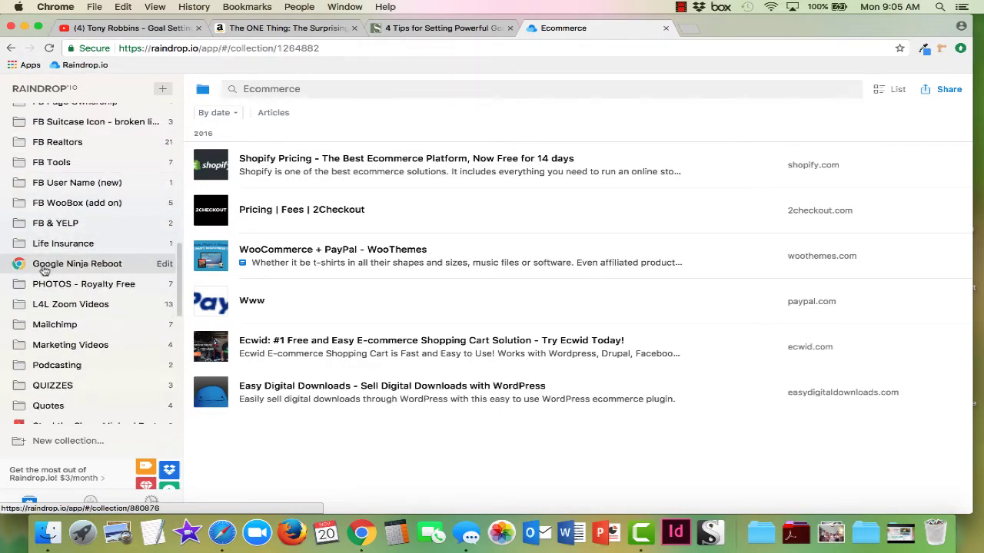
mouse_move(40, 268)
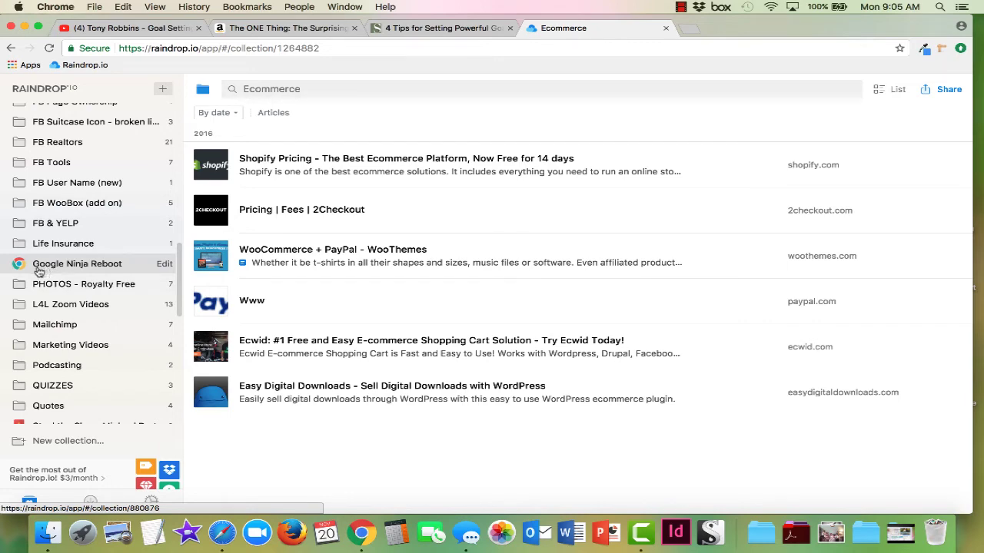
scroll(down, 3)
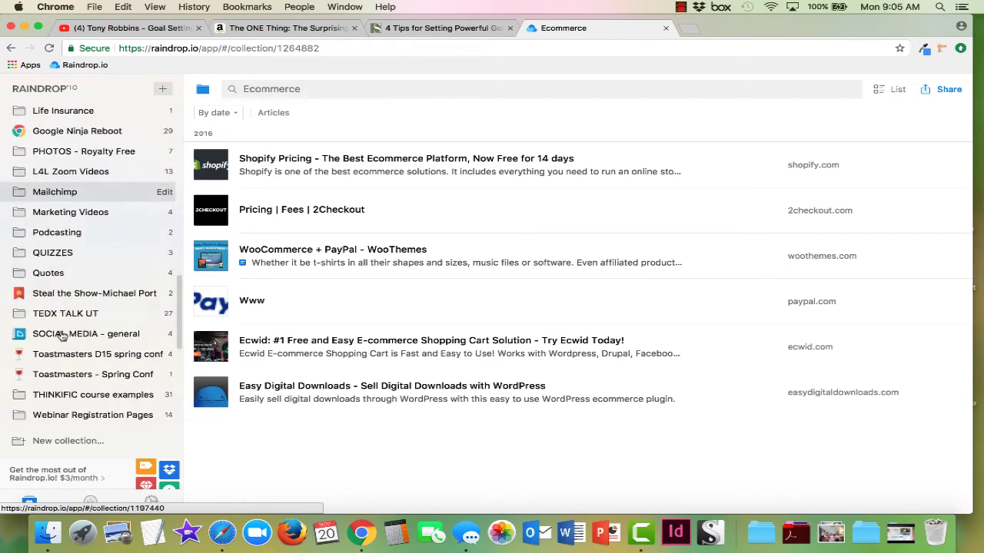
scroll(down, 3)
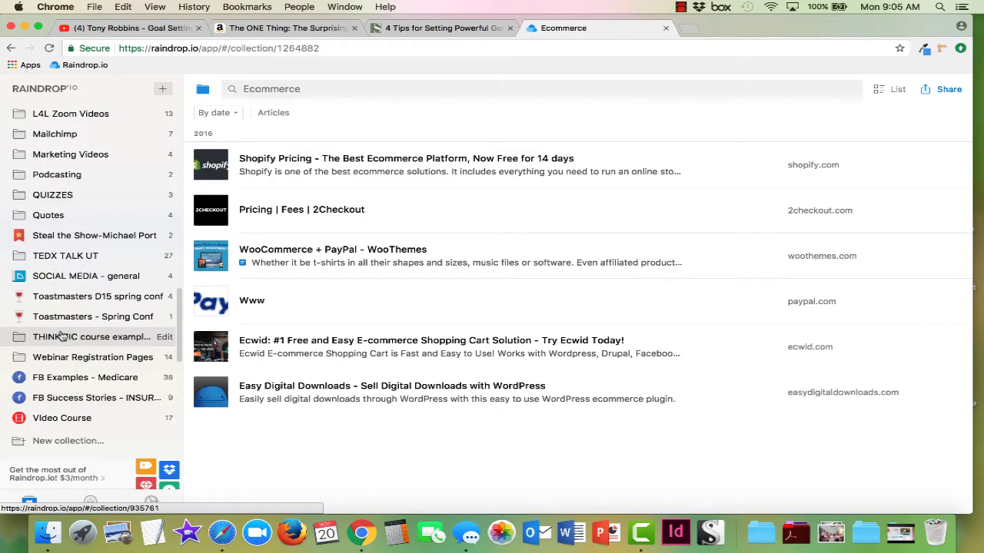
scroll(down, 3)
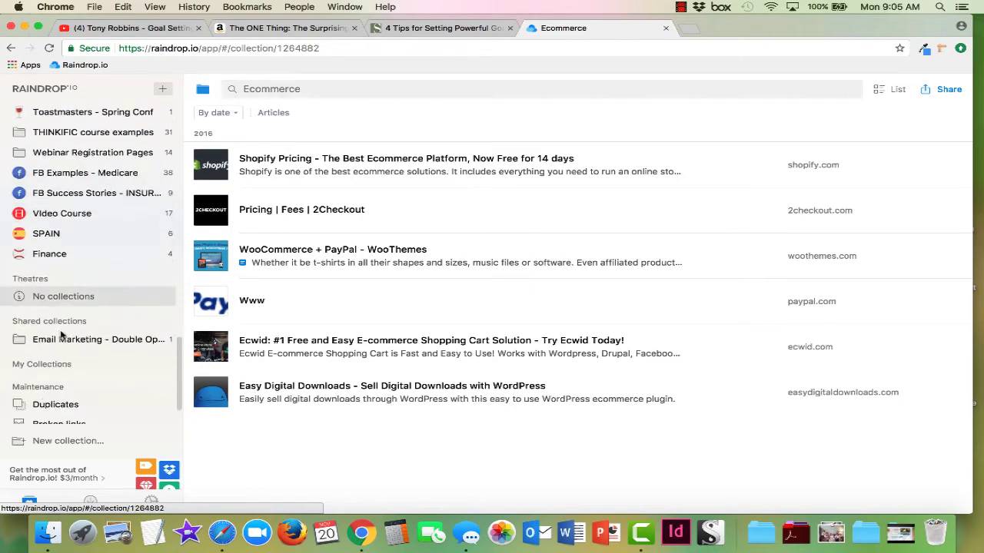
scroll(down, 3)
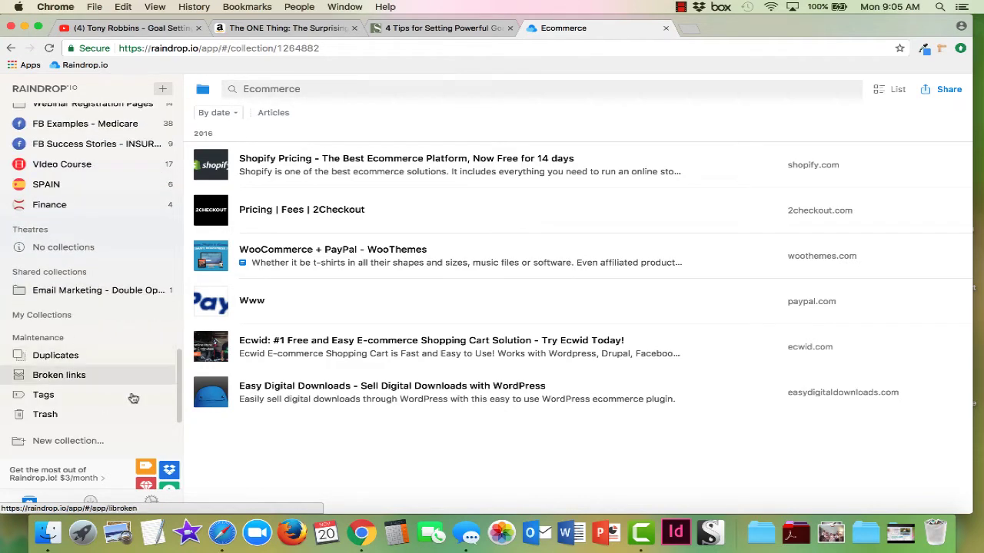
Step: Create a collection named 'Goal Setting' and bring up its add-link form
click(67, 441)
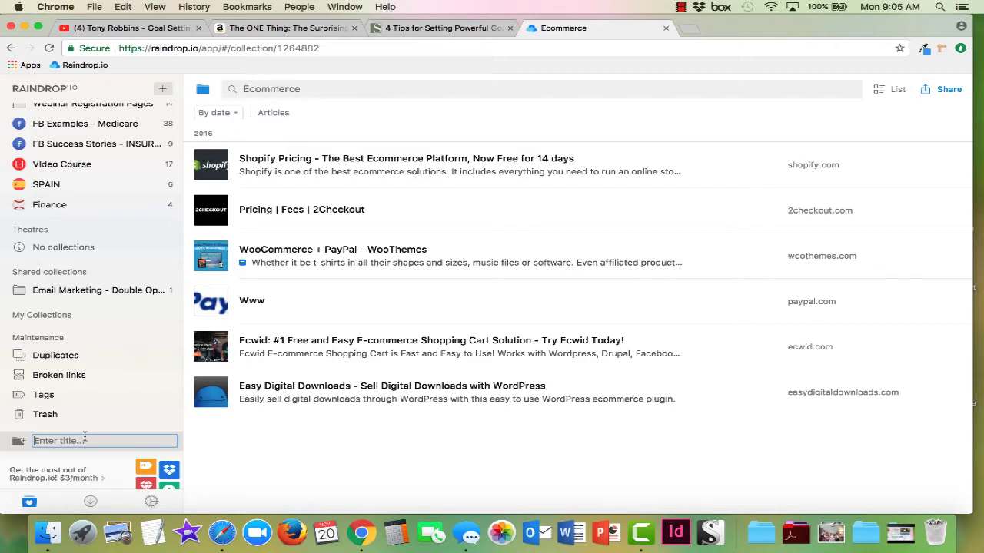
text(Goal)
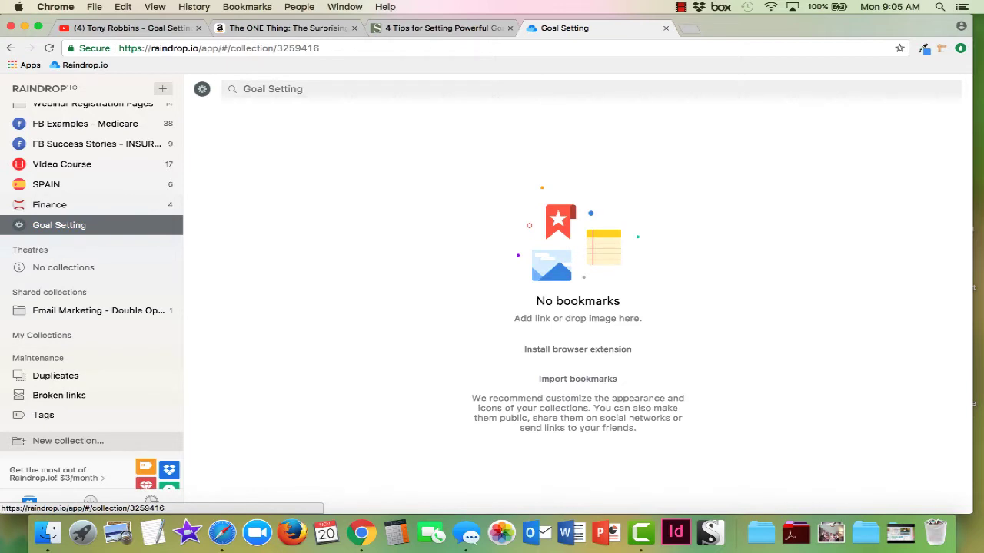
mouse_move(229, 140)
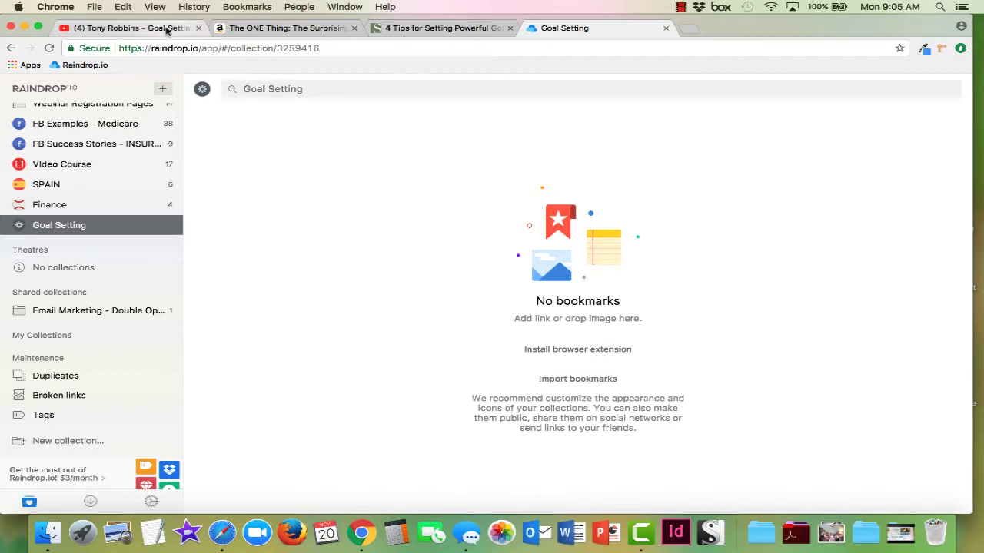
mouse_move(173, 28)
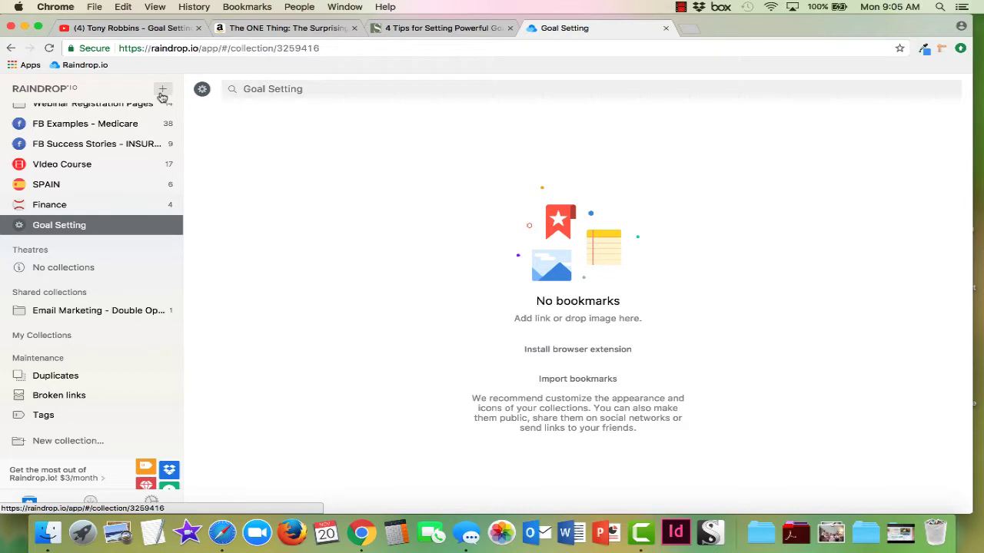
mouse_move(102, 239)
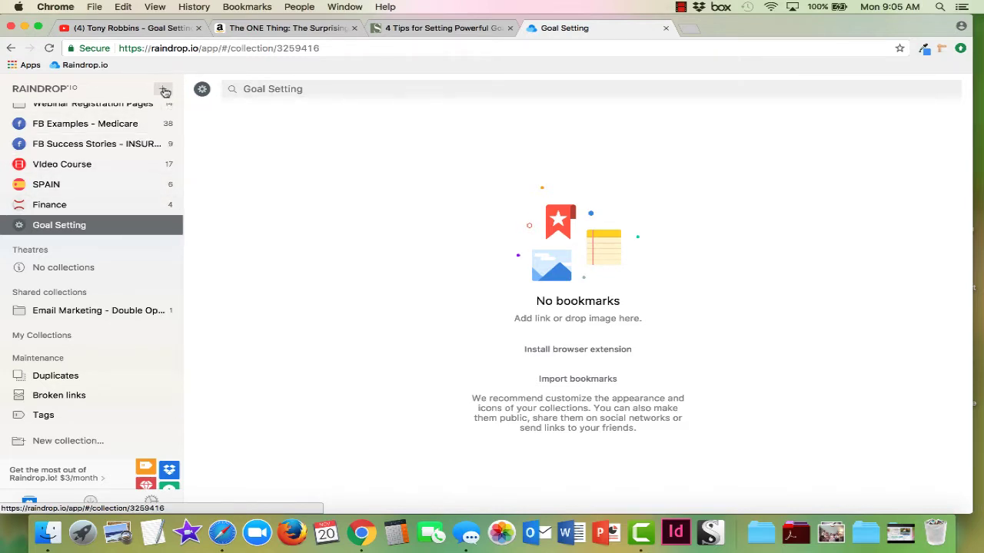
click(162, 88)
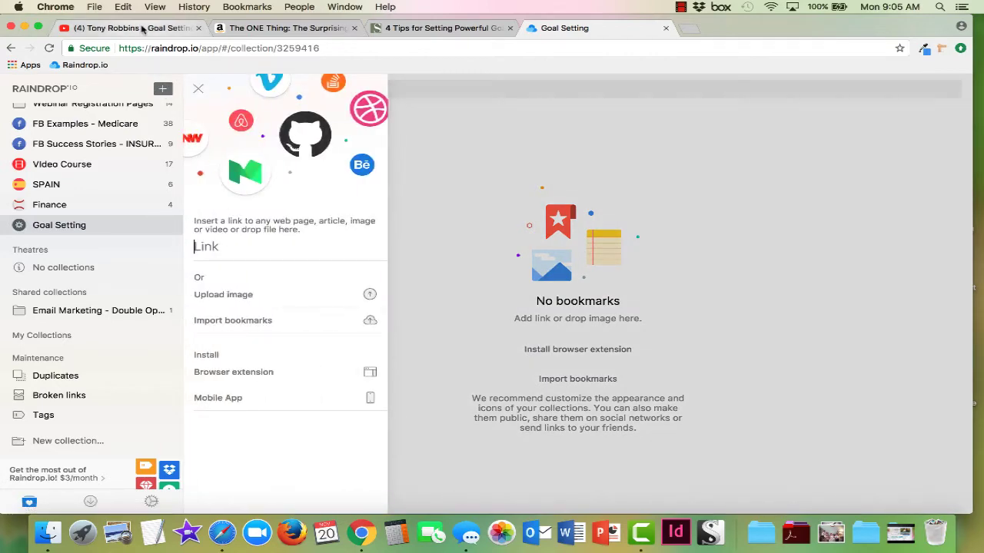
Step: Show the youtu.be share link for the Tony Robbins - Goal Setting video
click(116, 27)
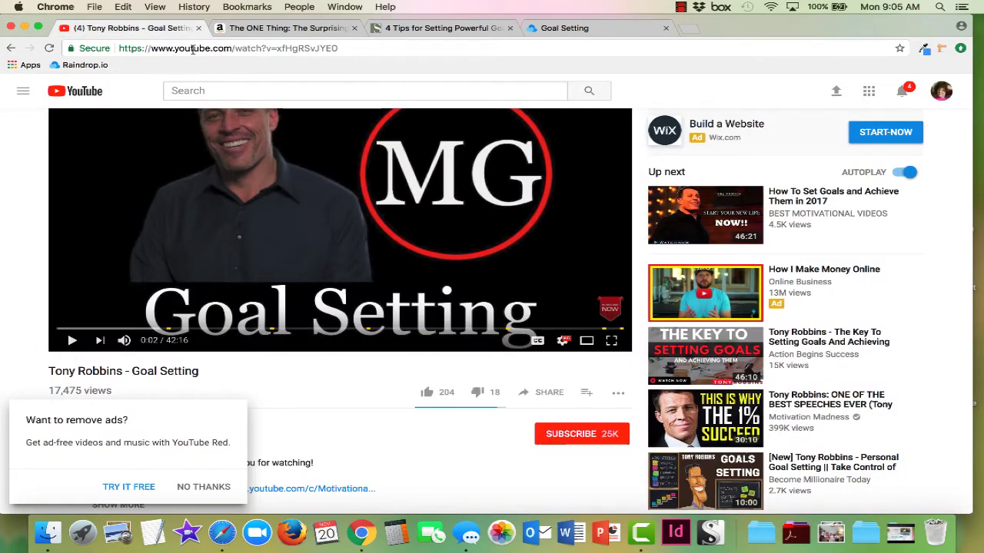
mouse_move(264, 432)
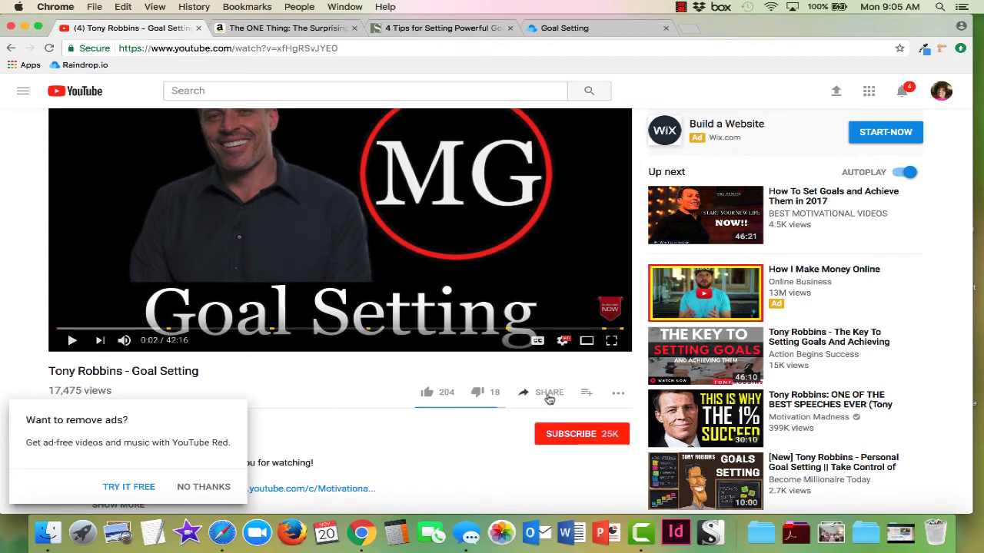
click(549, 393)
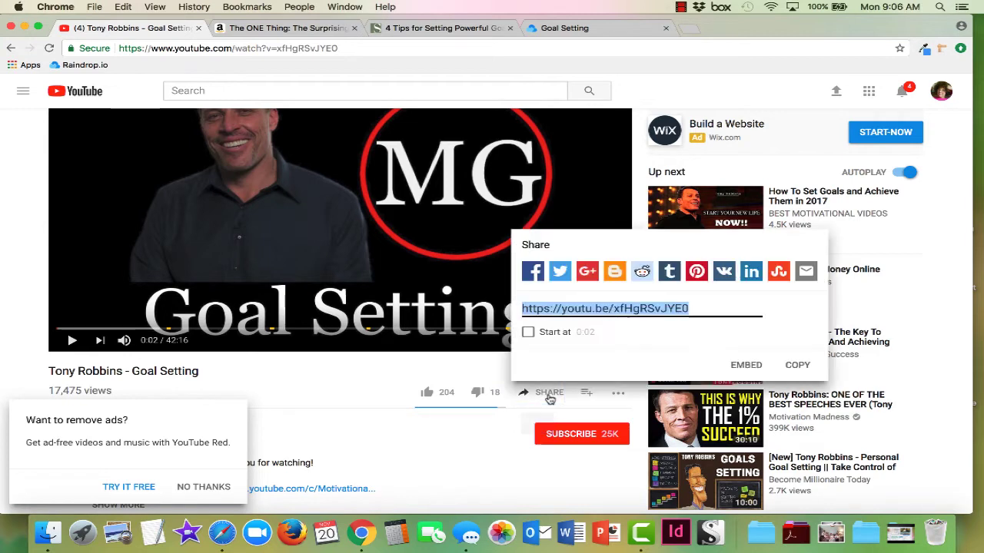
mouse_move(573, 361)
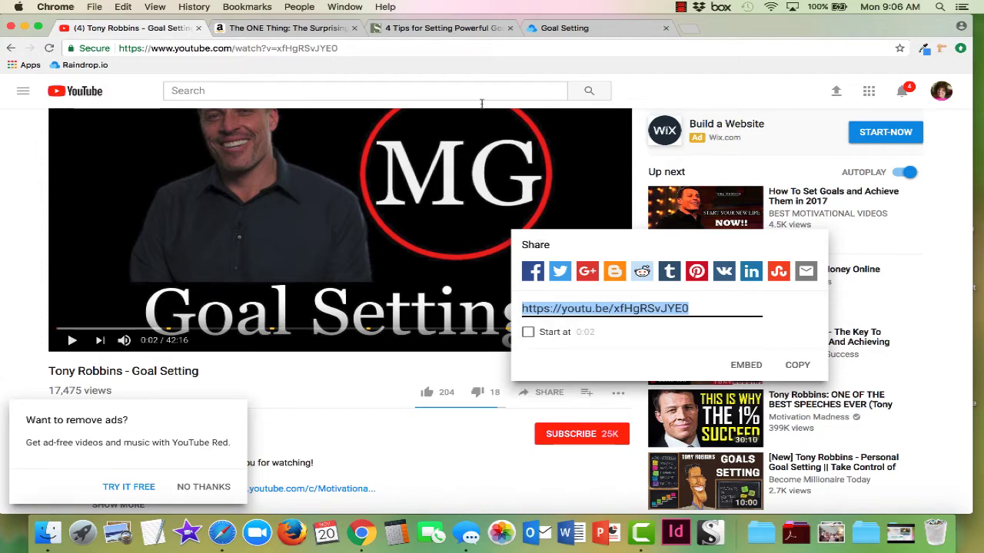
click(568, 27)
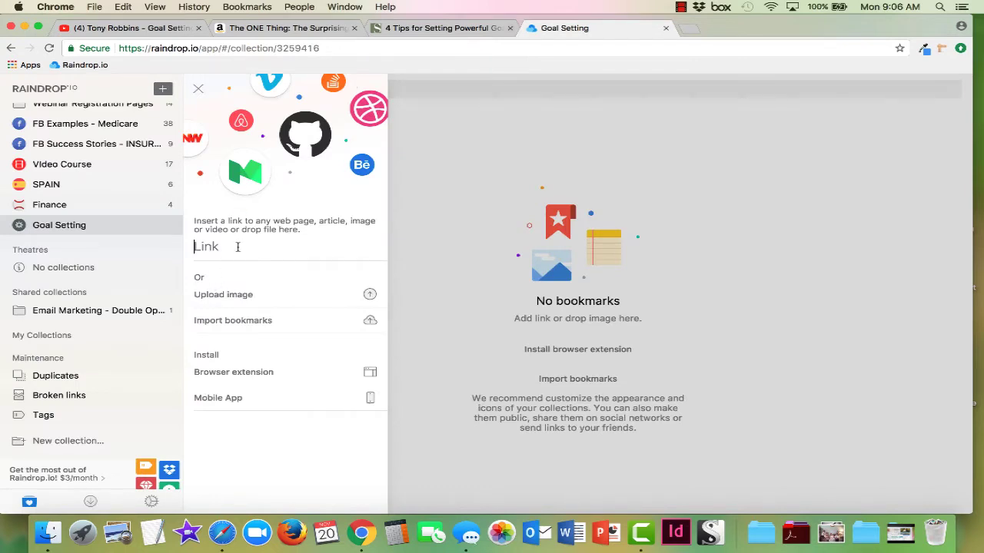
text(https://youtu.be/xfHgRSvJYE0)
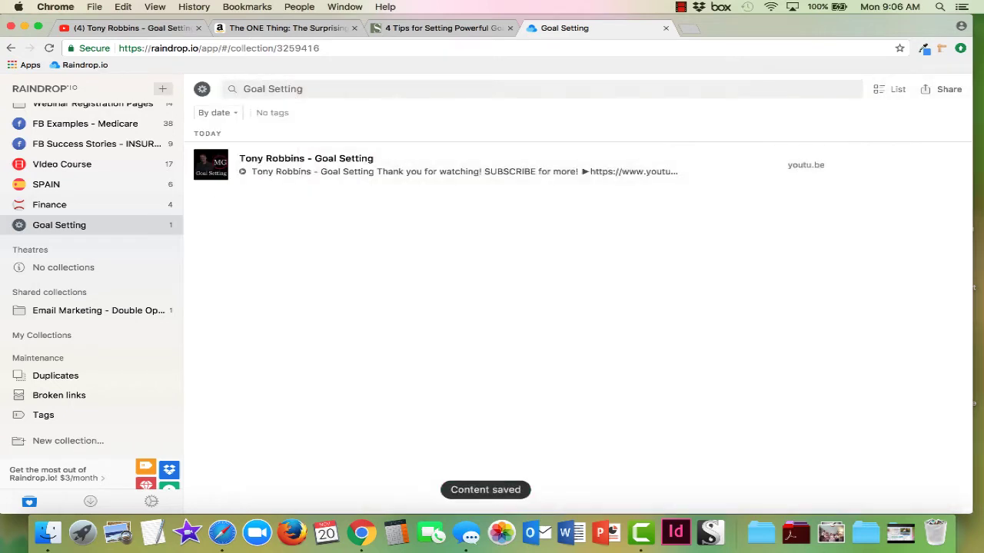
mouse_move(211, 165)
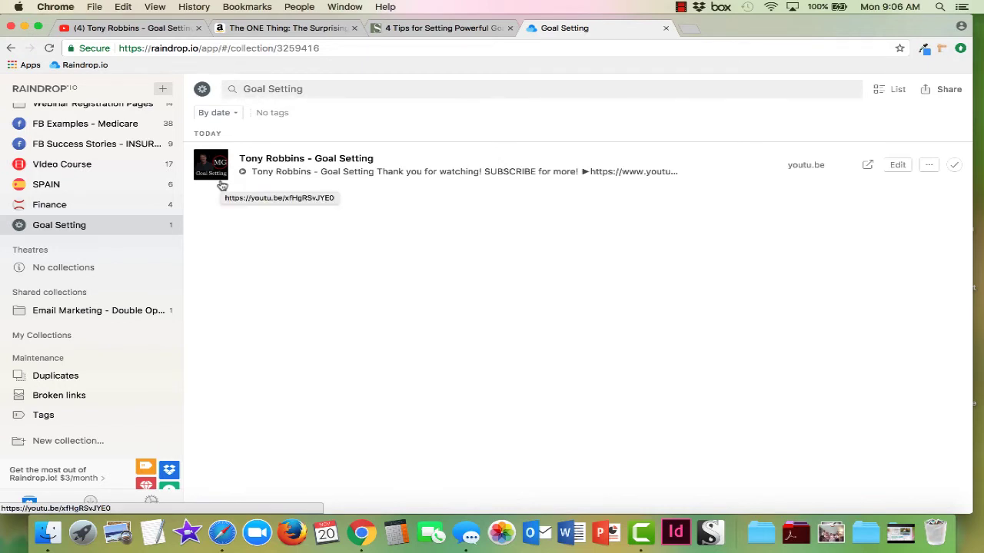
mouse_move(302, 166)
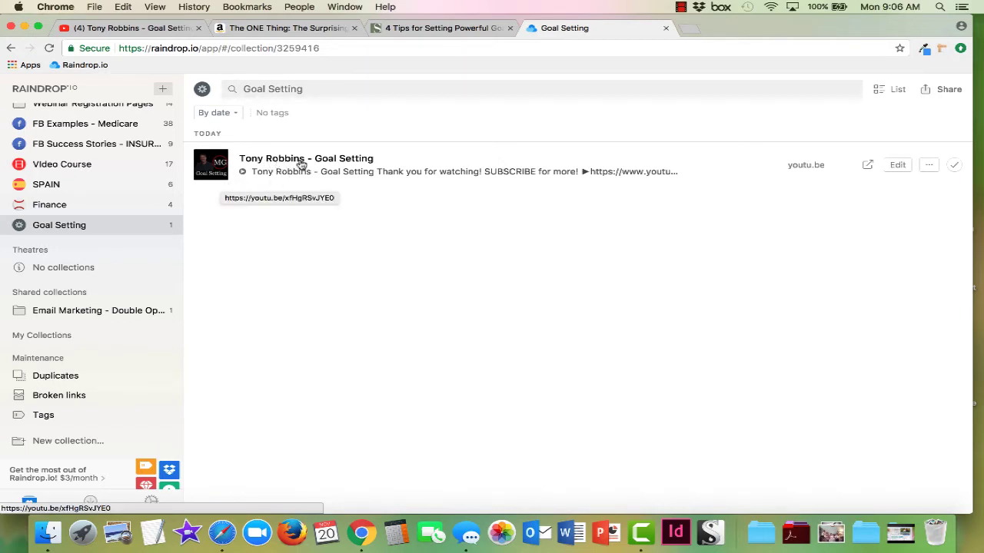
mouse_move(546, 177)
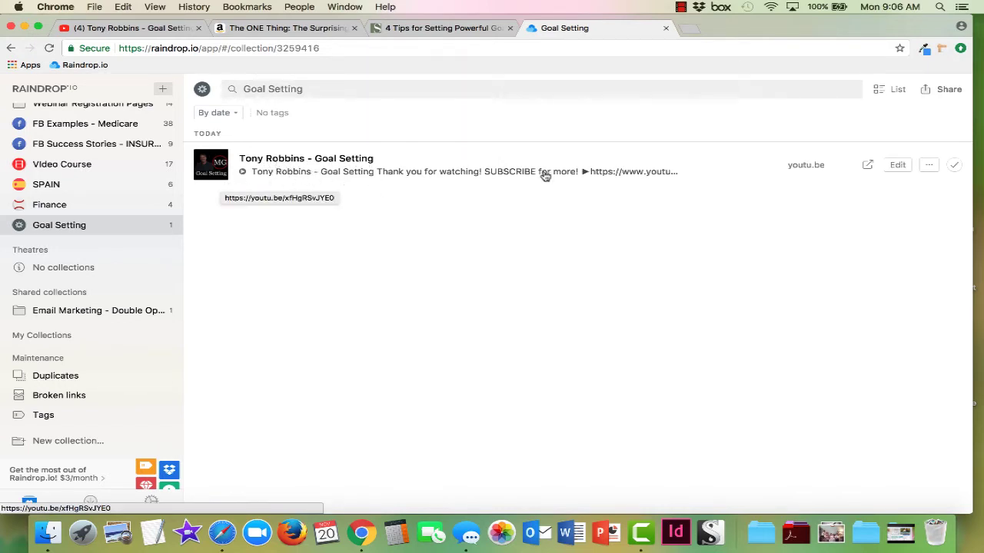
mouse_move(506, 229)
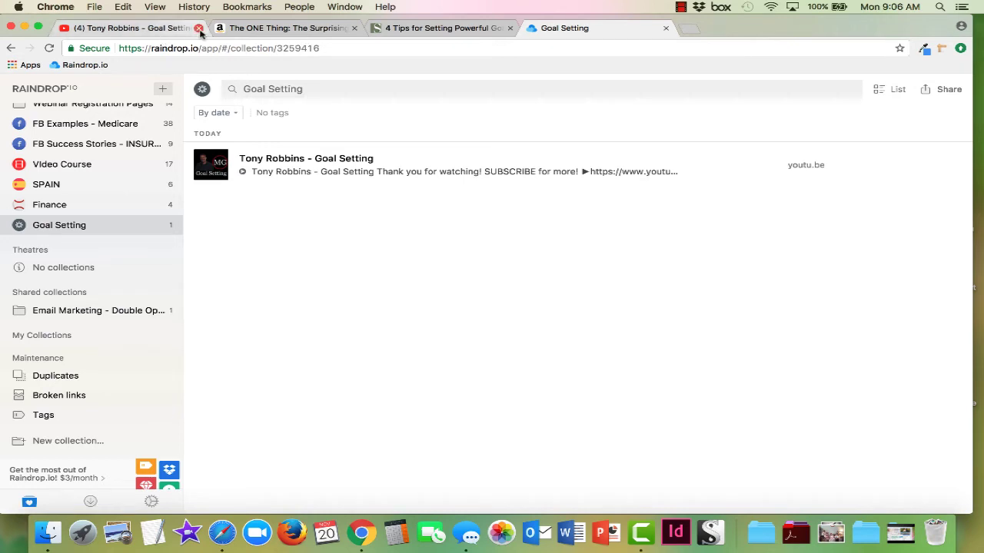
Step: Close the YouTube tab and copy The ONE Thing's Amazon page address
click(199, 28)
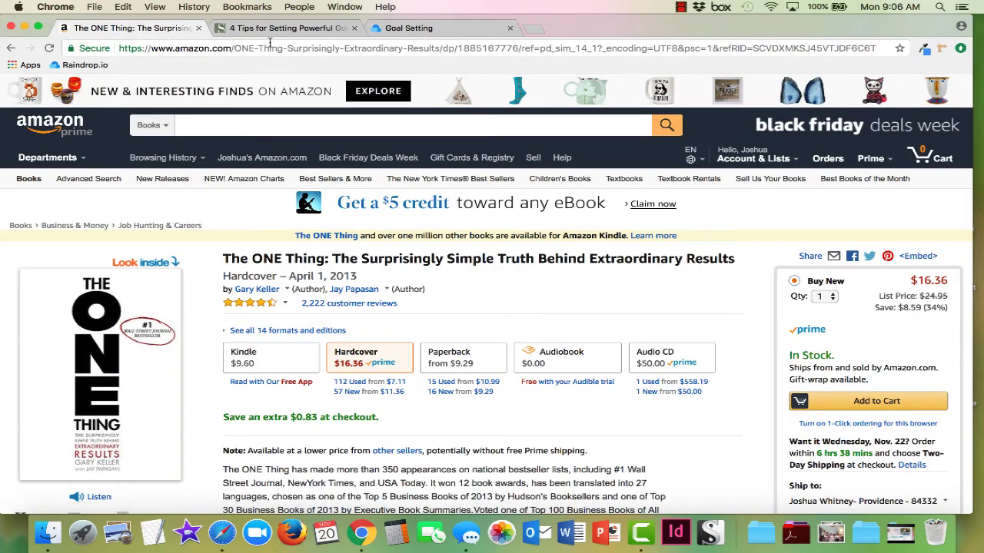
right_click(269, 47)
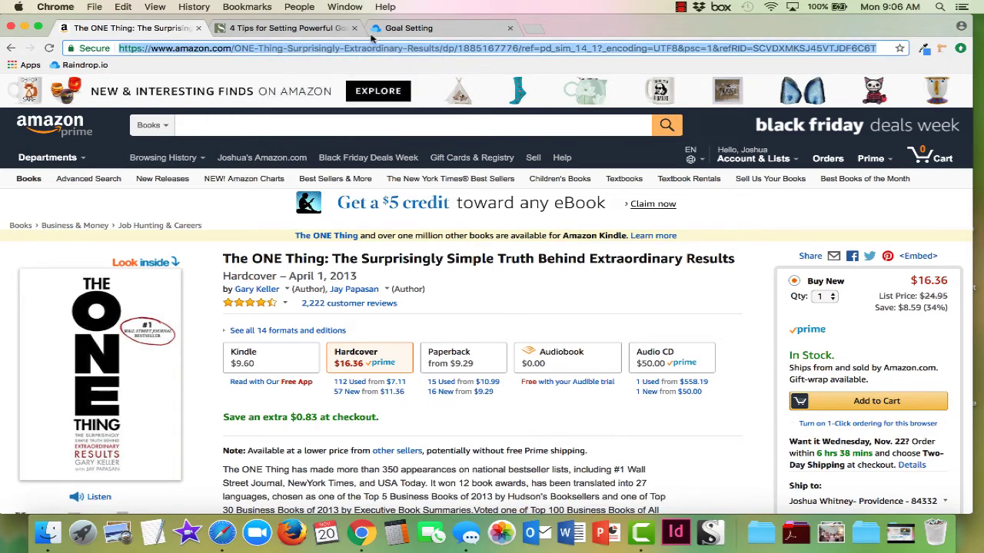
click(404, 28)
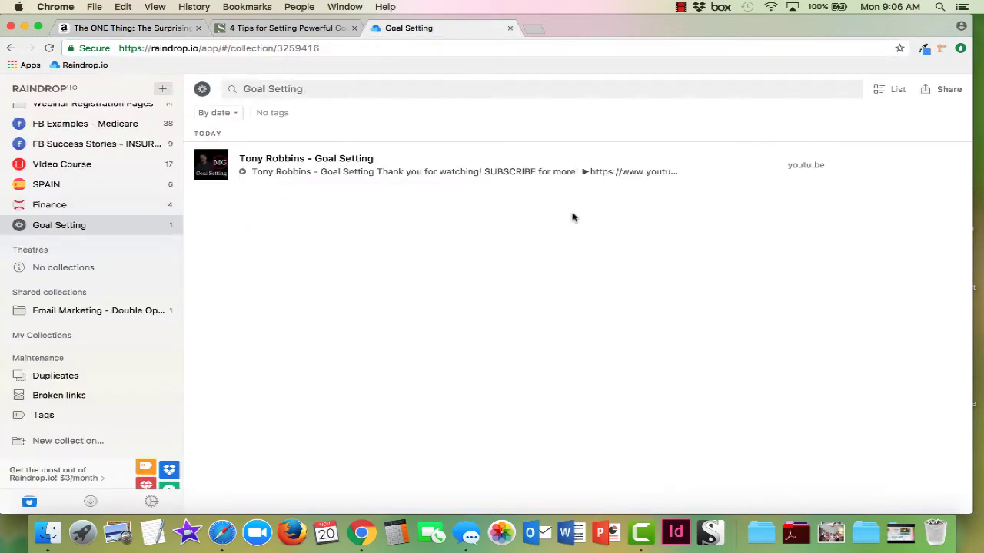
Step: Save the pasted Amazon book link as a new Goal Setting bookmark
click(162, 88)
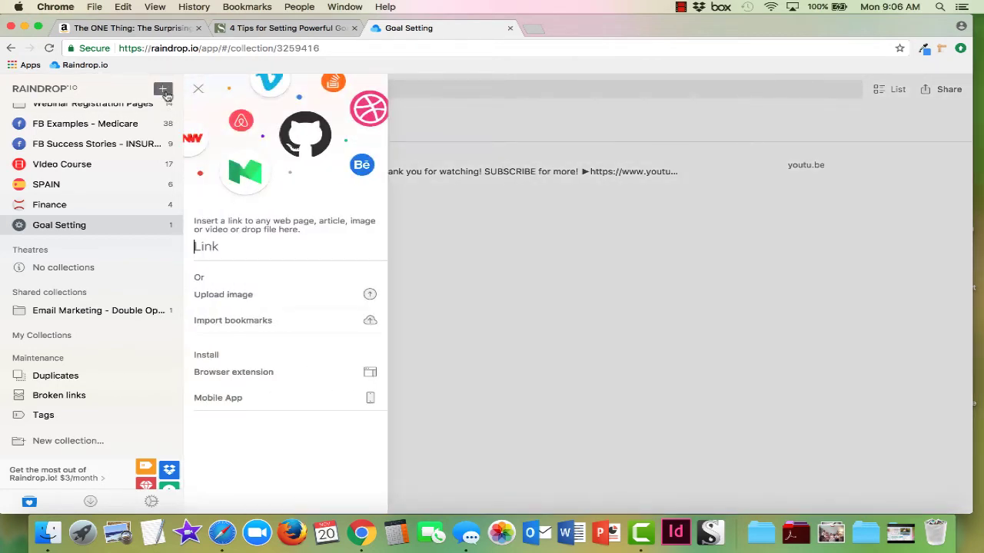
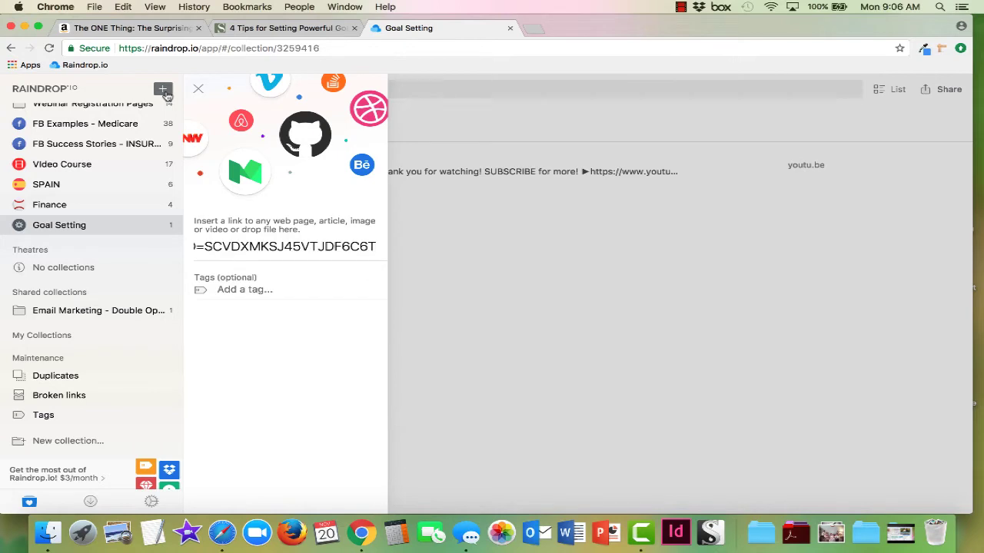
click(198, 89)
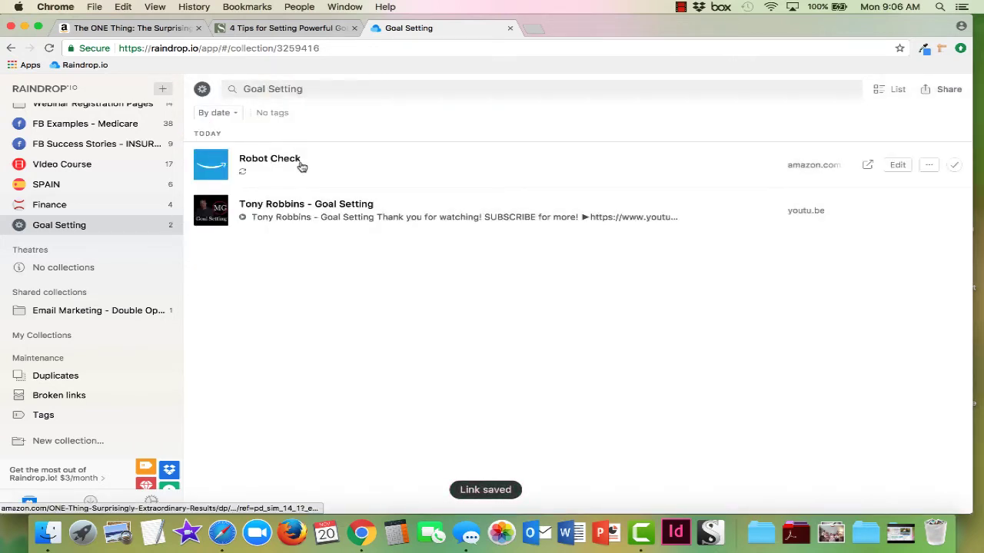
mouse_move(292, 161)
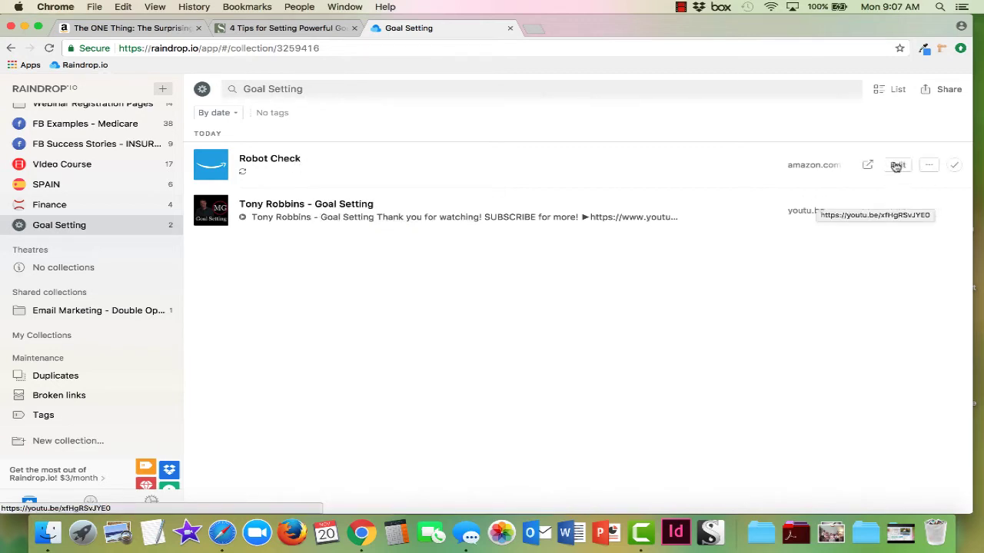
Step: Retitle the Amazon bookmark 'The One Thing' with description 'Book on Amazon'
click(898, 164)
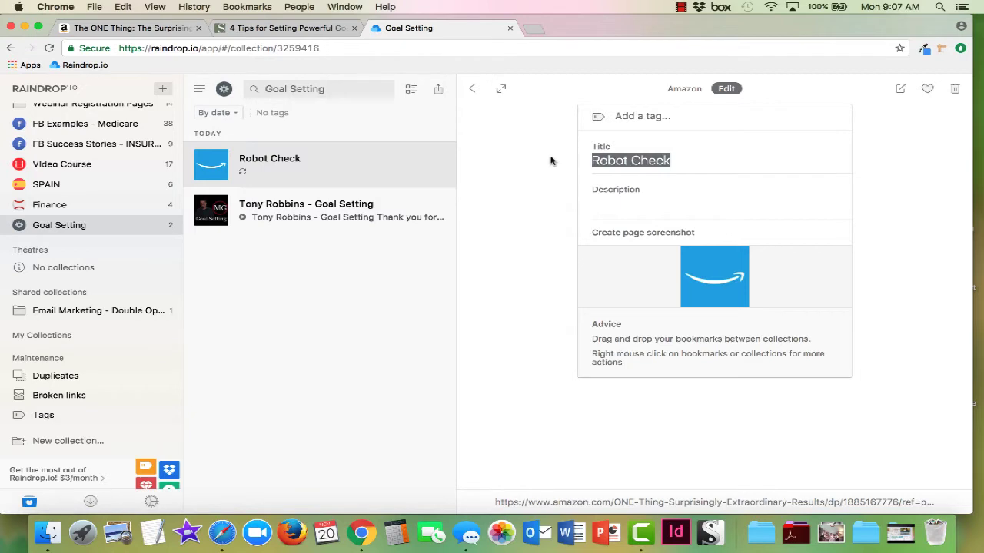
text(The One)
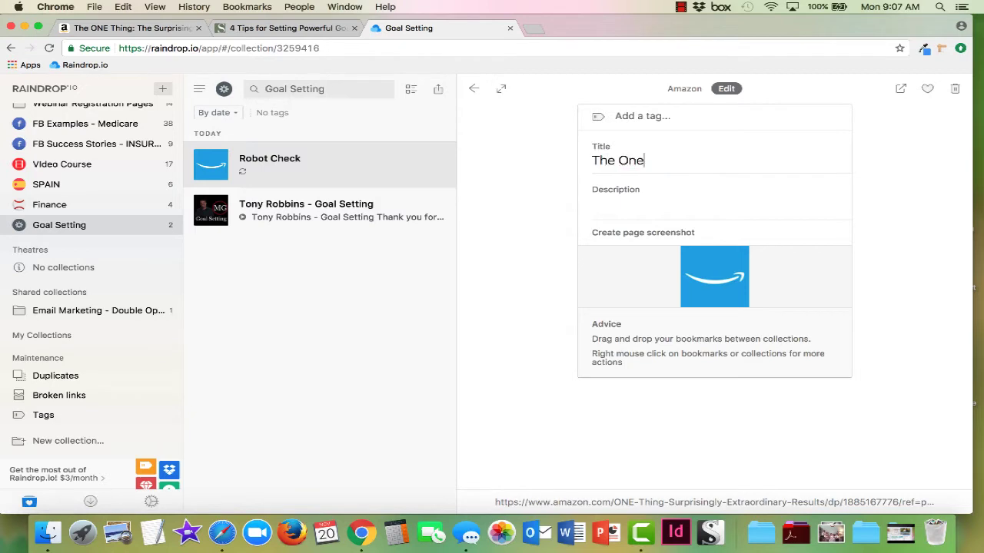
text(Thing)
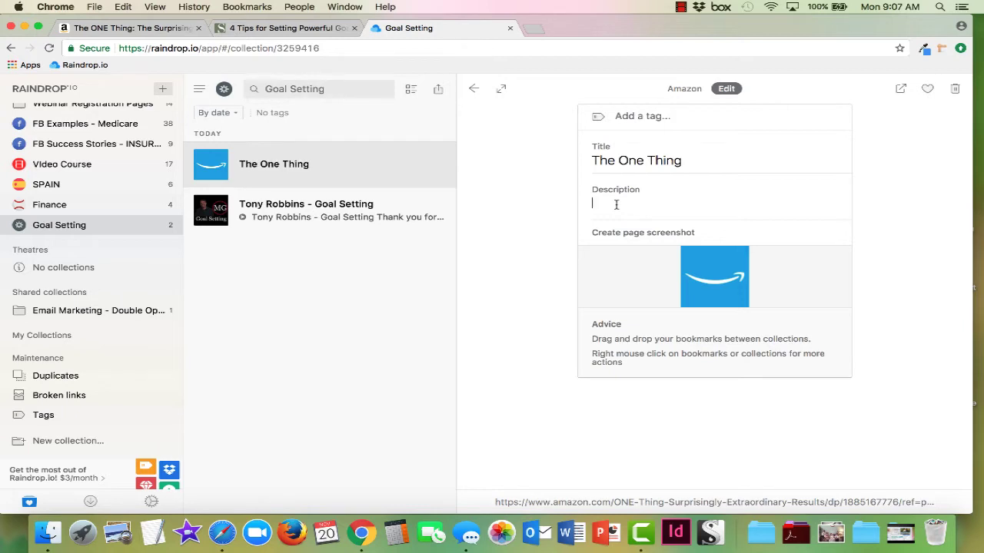
text(Book on Am)
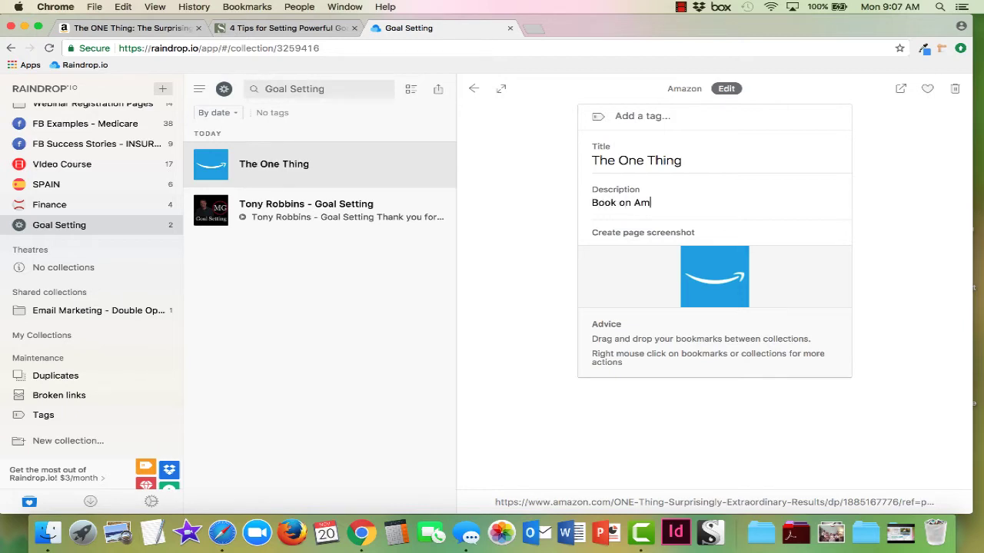
text(azon)
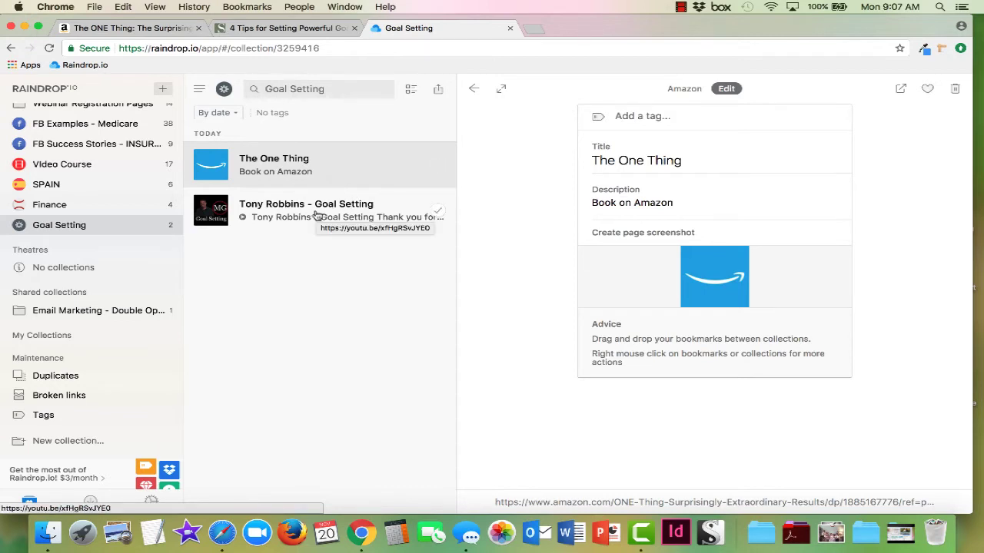
mouse_move(202, 48)
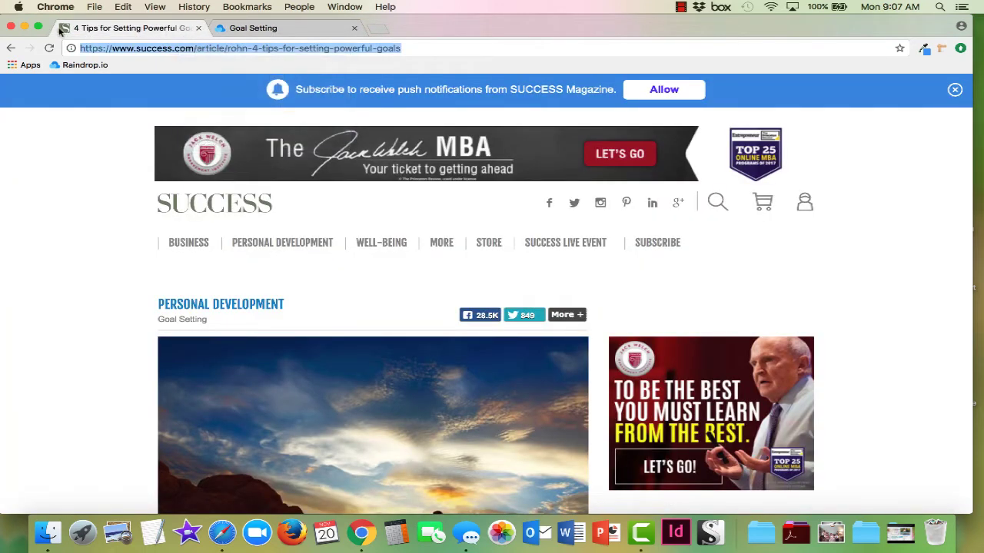
Step: Add the success.com Rohn: 4 Tips for Setting Powerful Goals article link
click(284, 28)
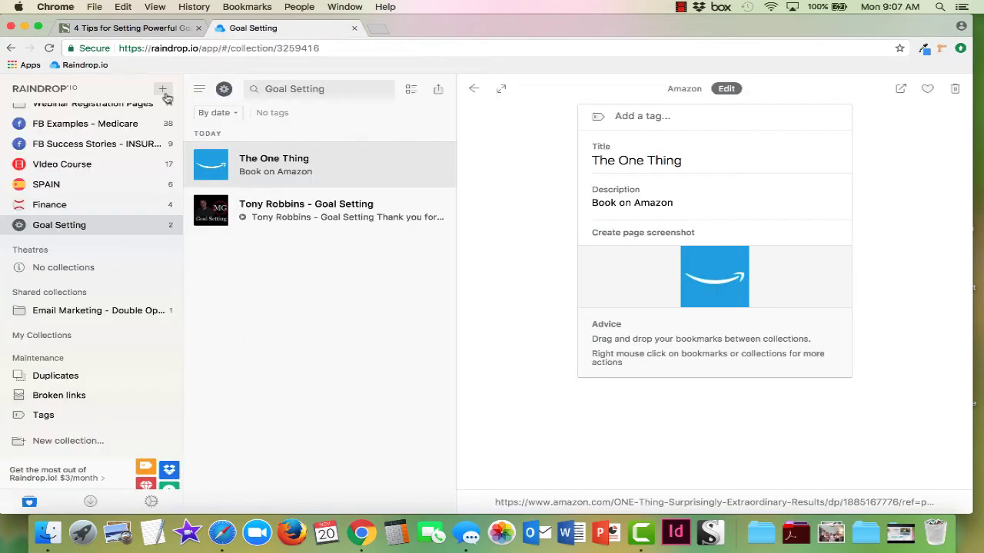
click(162, 89)
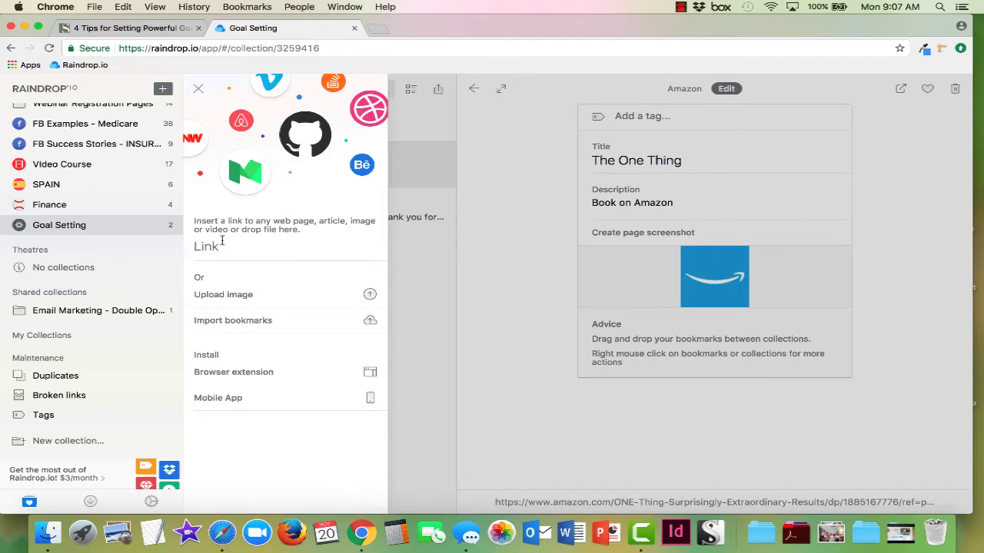
click(198, 89)
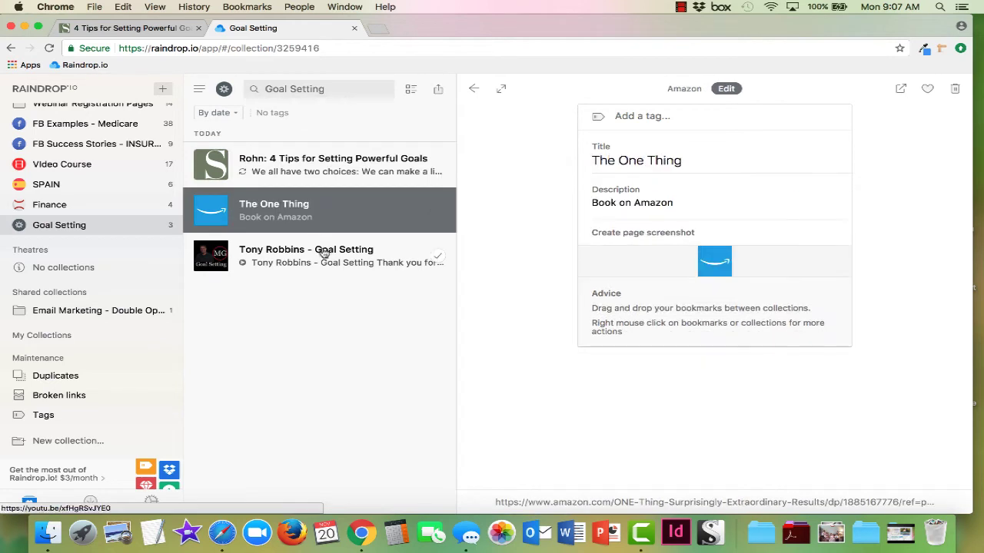
Step: Open the Rohn: 4 Tips bookmark's details and mark it as a favourite
click(306, 255)
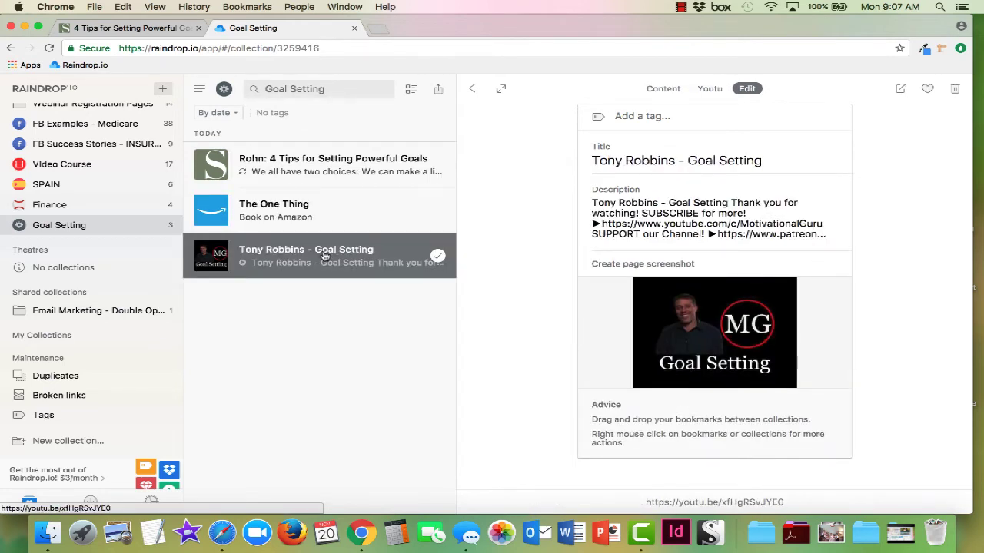
mouse_move(896, 155)
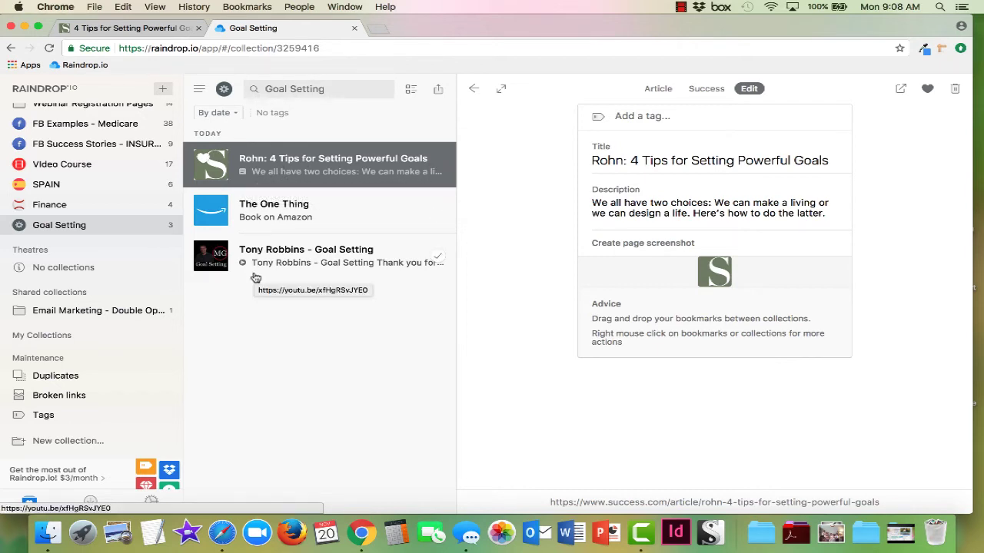
mouse_move(265, 369)
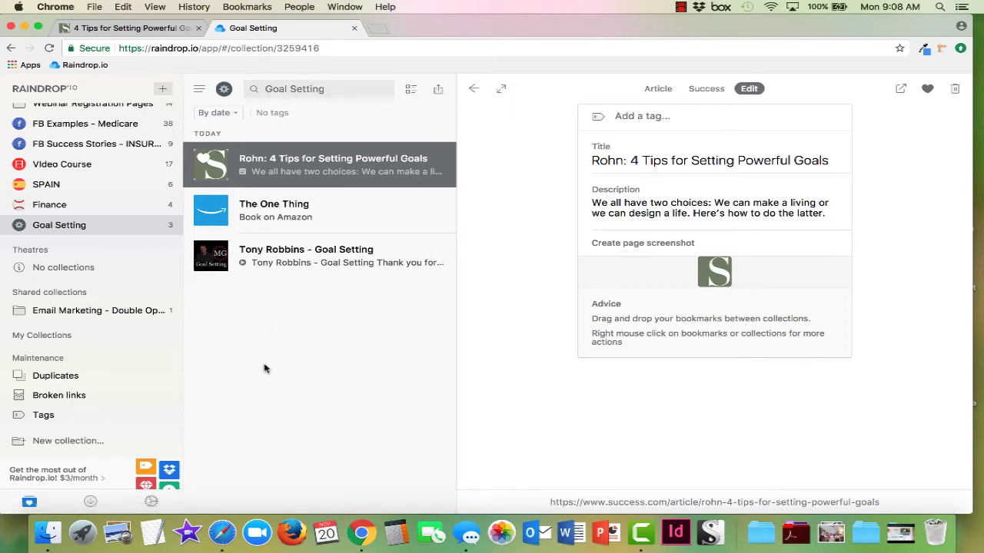
mouse_move(266, 299)
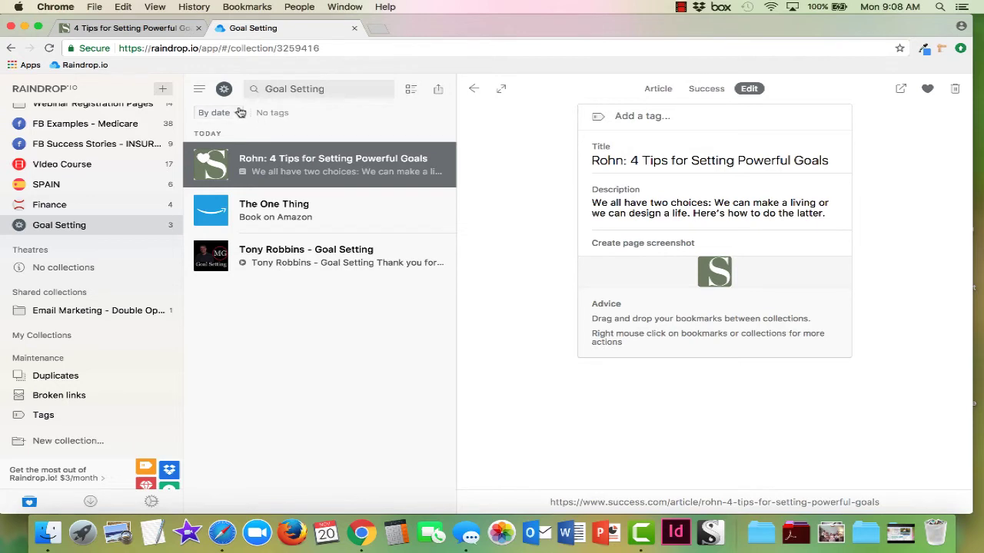
click(411, 88)
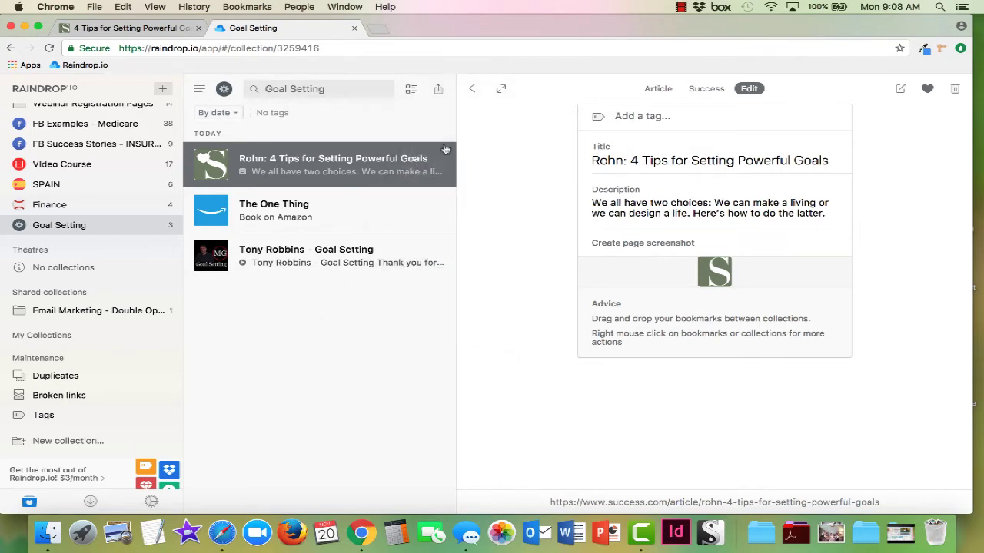
mouse_move(407, 124)
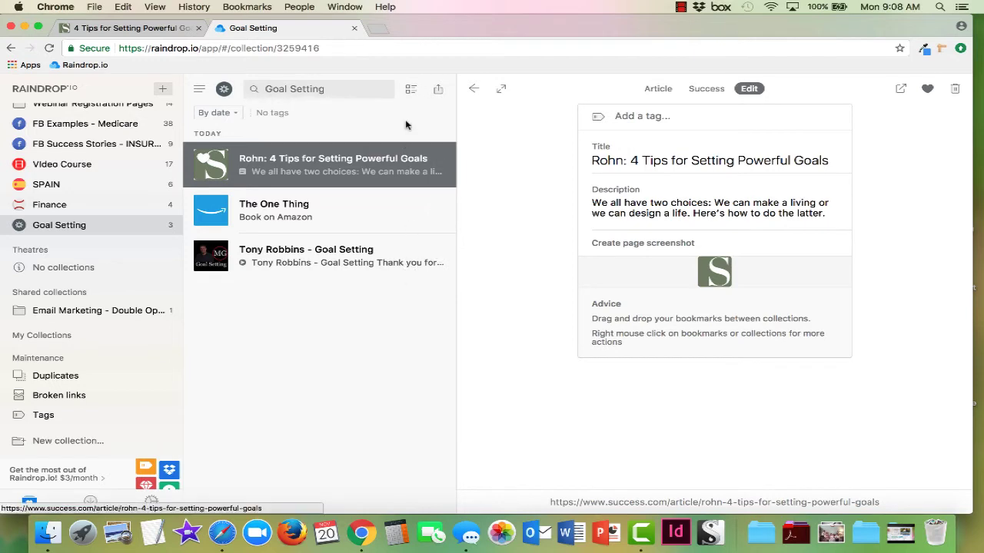
Step: Try Headlines and Moodboard layouts, then settle on Cards view
click(411, 89)
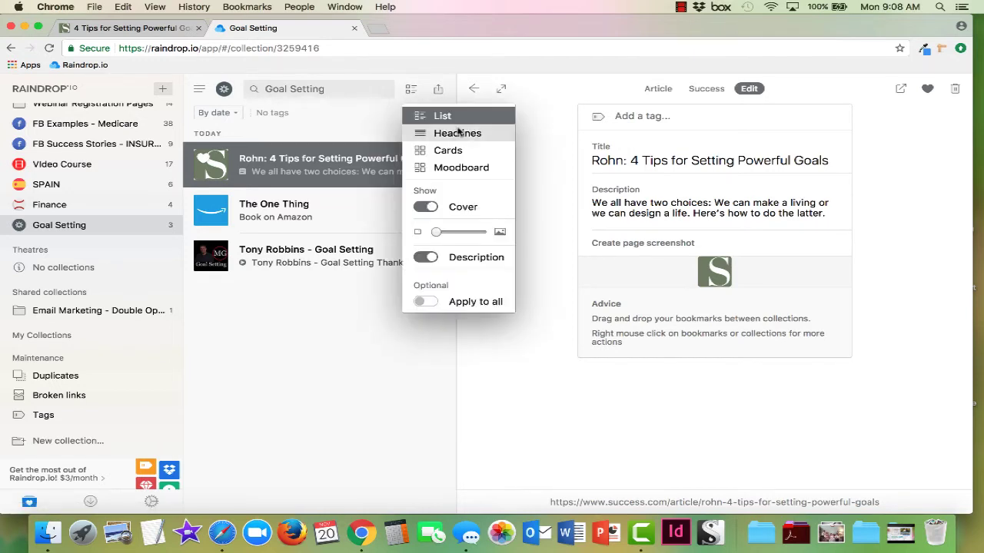
click(457, 133)
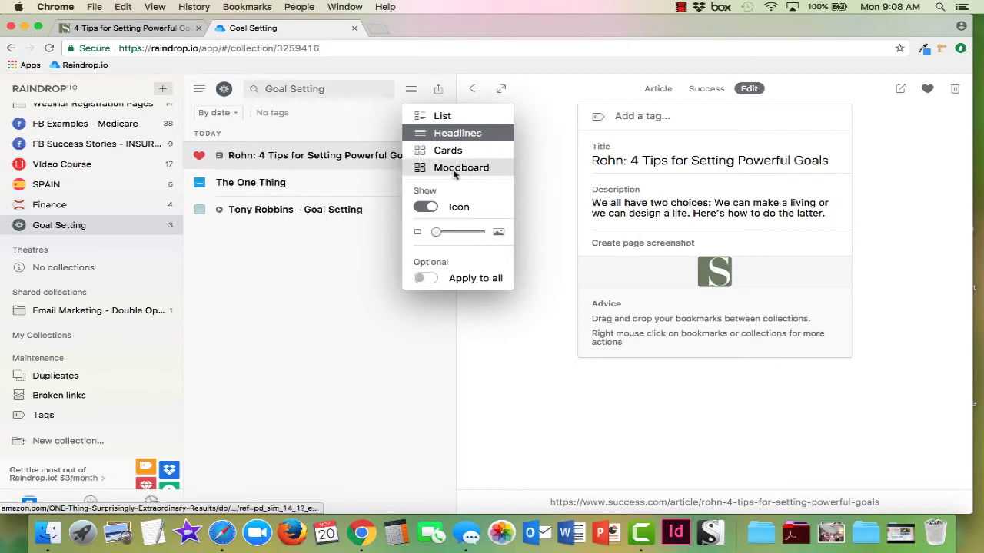
click(448, 150)
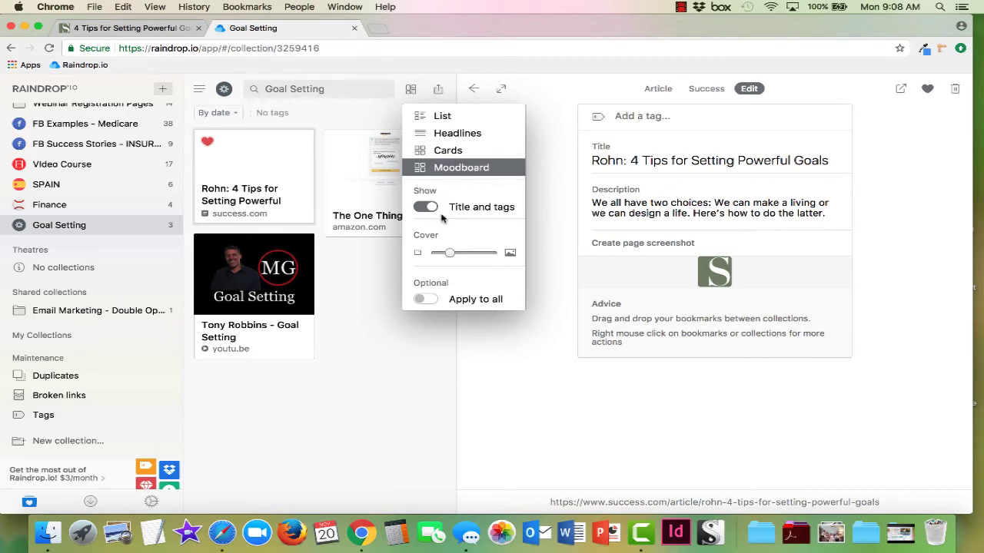
mouse_move(457, 151)
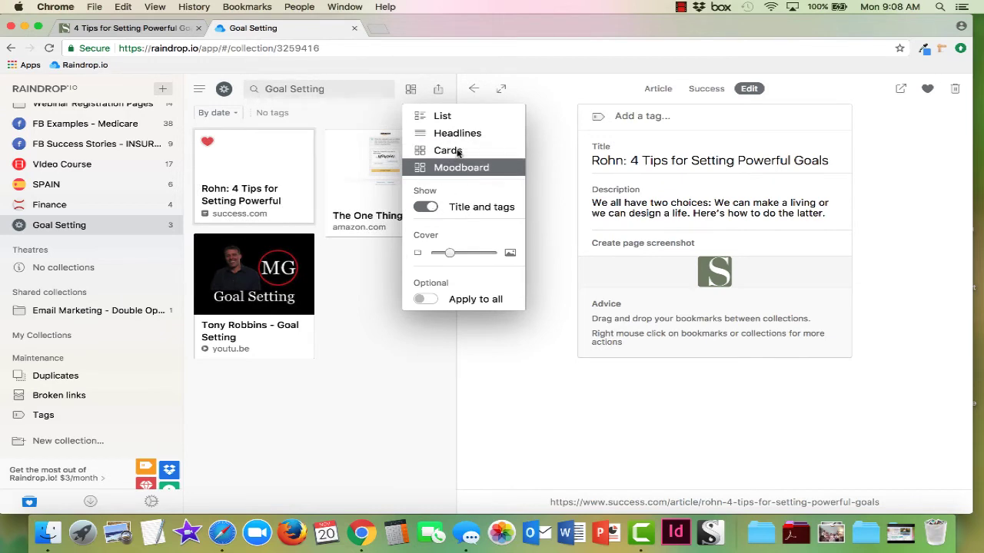
click(448, 150)
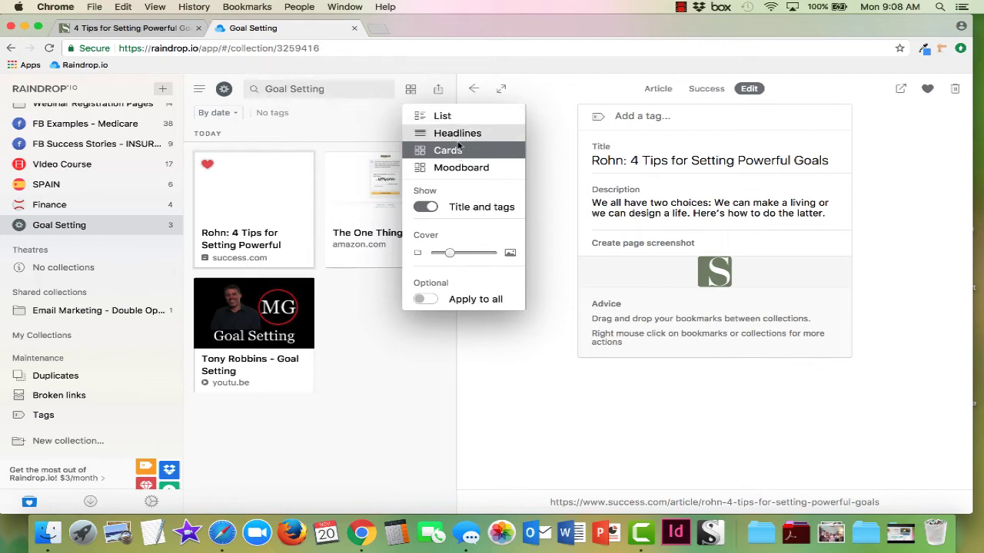
click(218, 112)
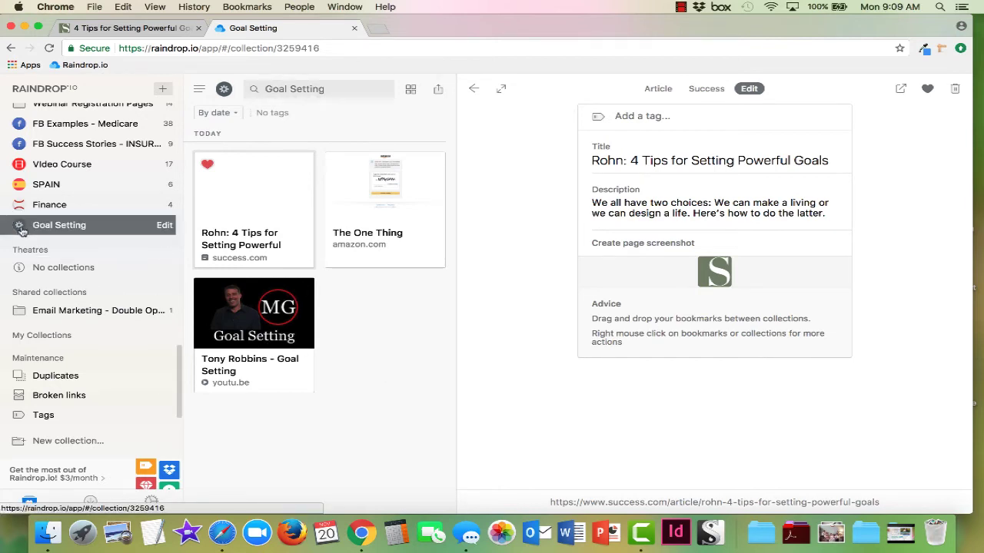
Step: Replace the Goal Setting collection's gear icon with the palm-tree island icon
right_click(59, 225)
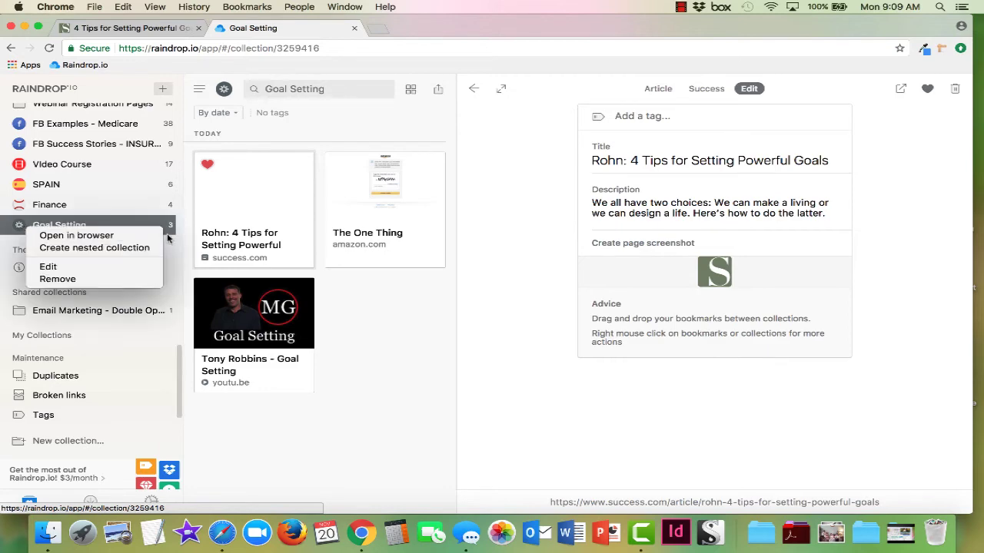
click(48, 267)
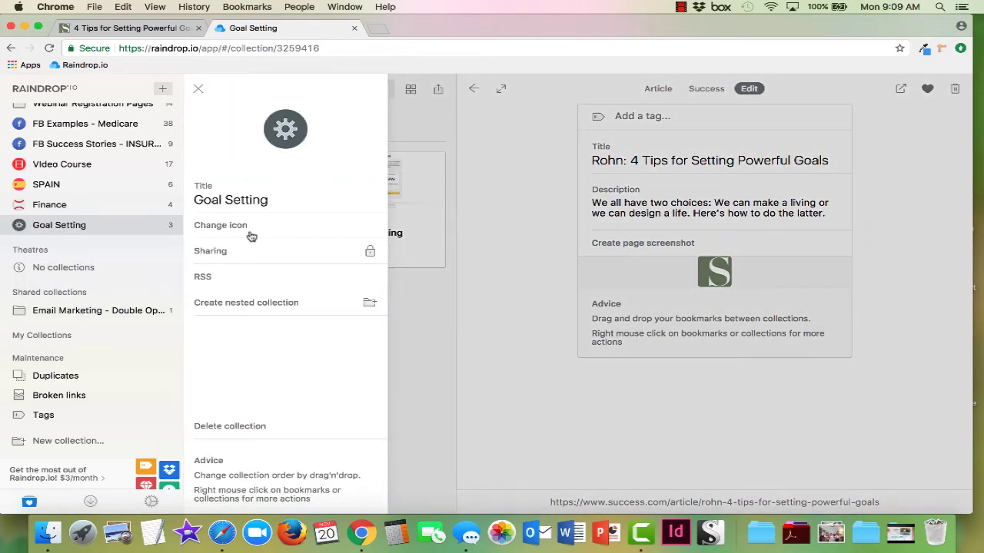
mouse_move(286, 129)
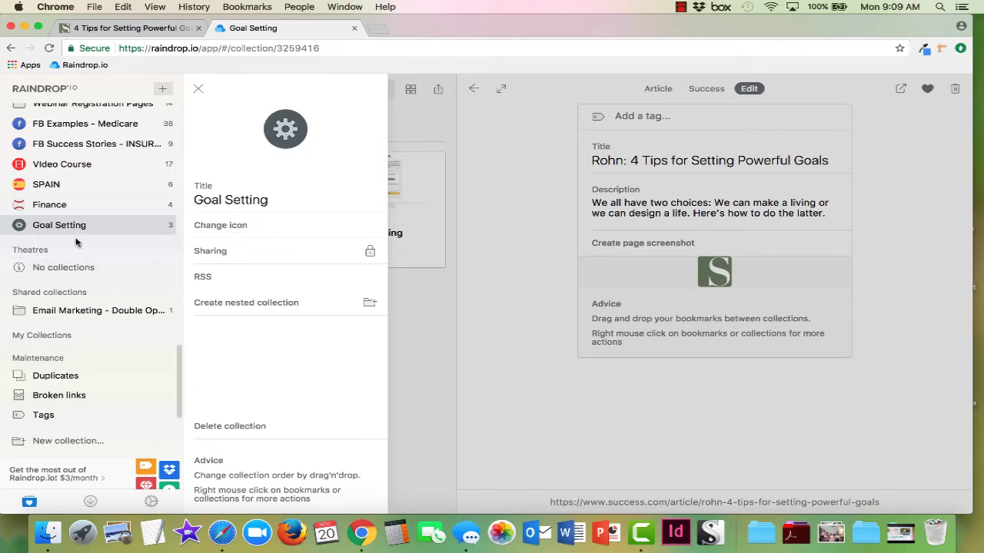
mouse_move(54, 190)
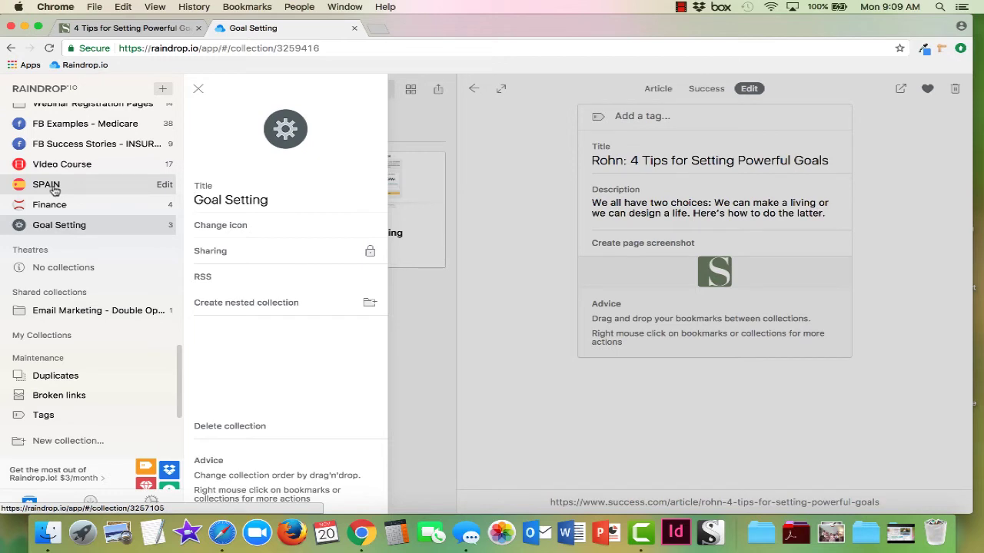
mouse_move(72, 210)
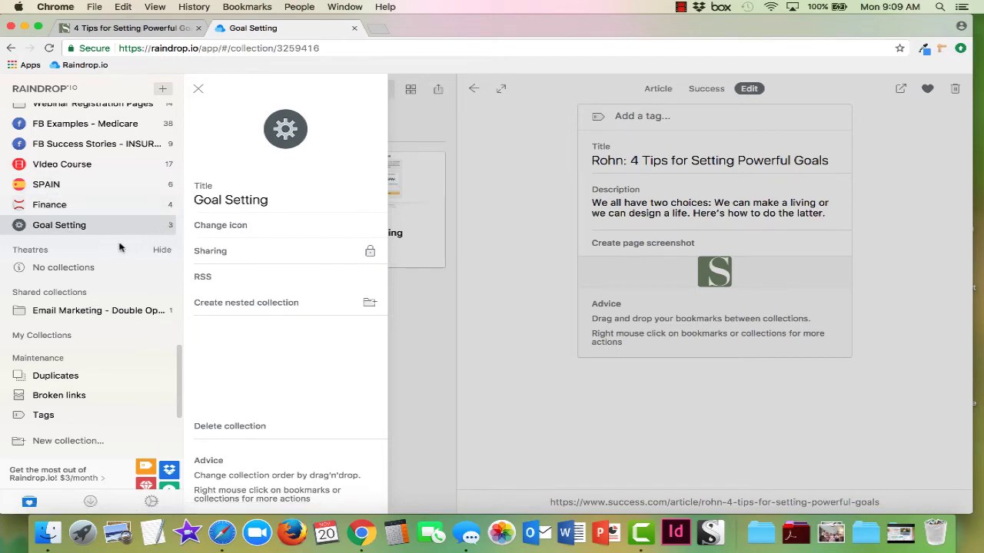
mouse_move(135, 165)
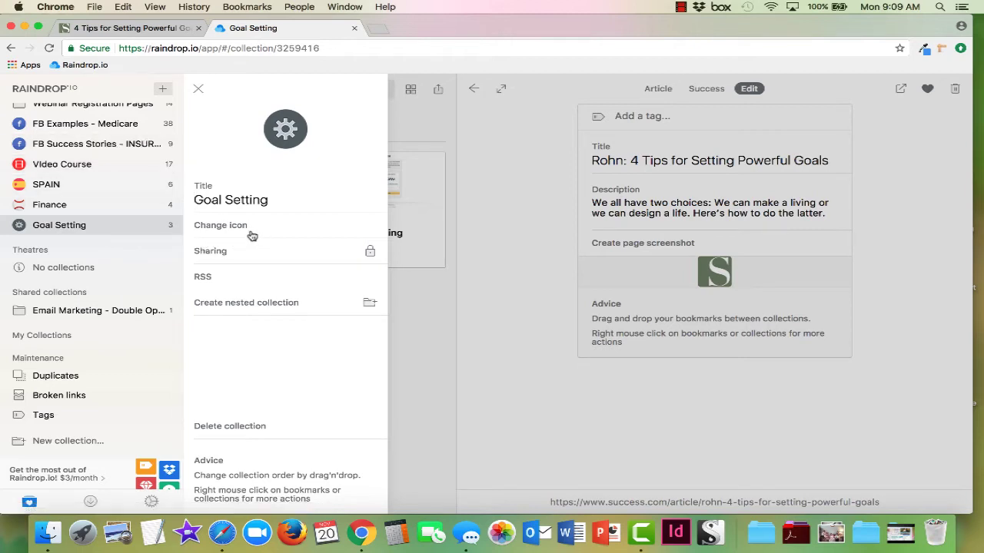
click(220, 224)
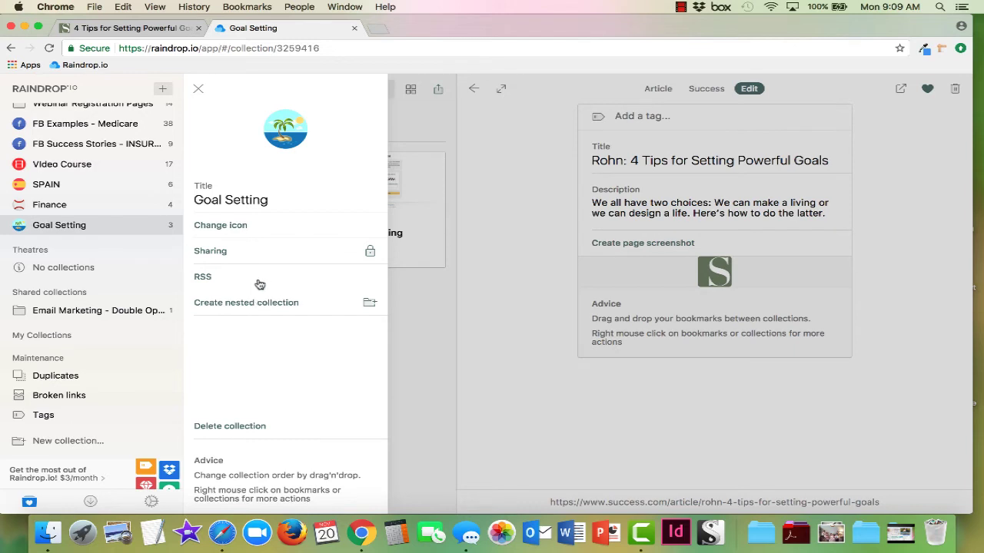
click(210, 251)
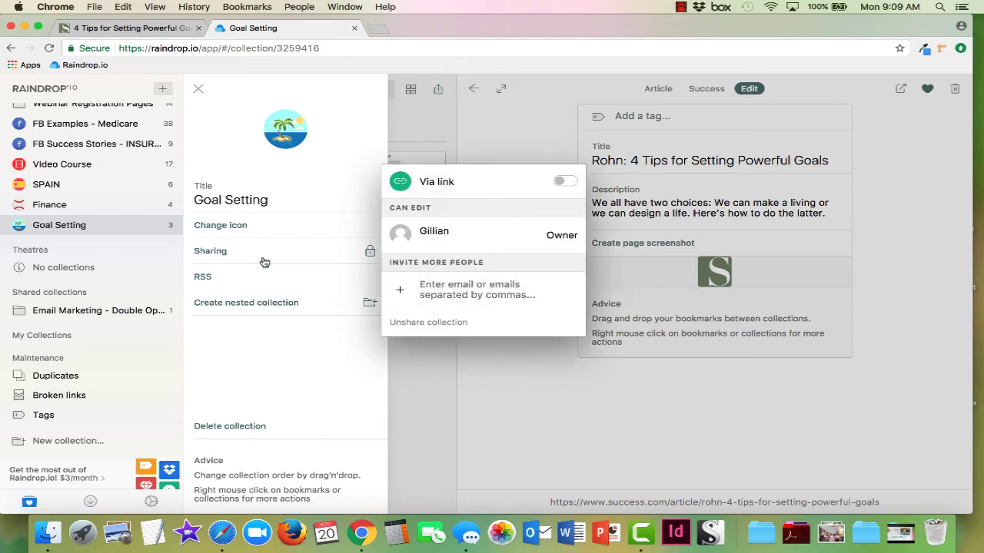
mouse_move(404, 245)
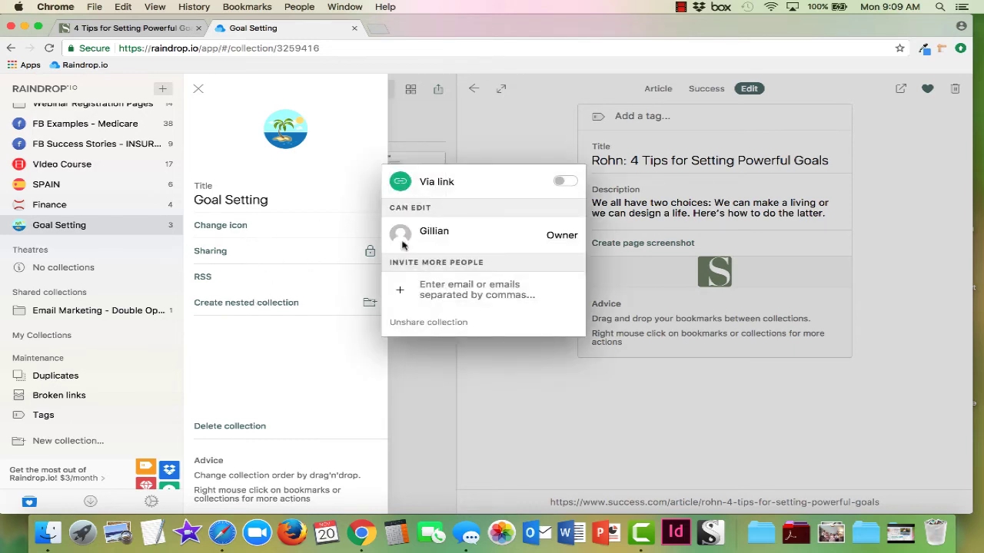
mouse_move(500, 253)
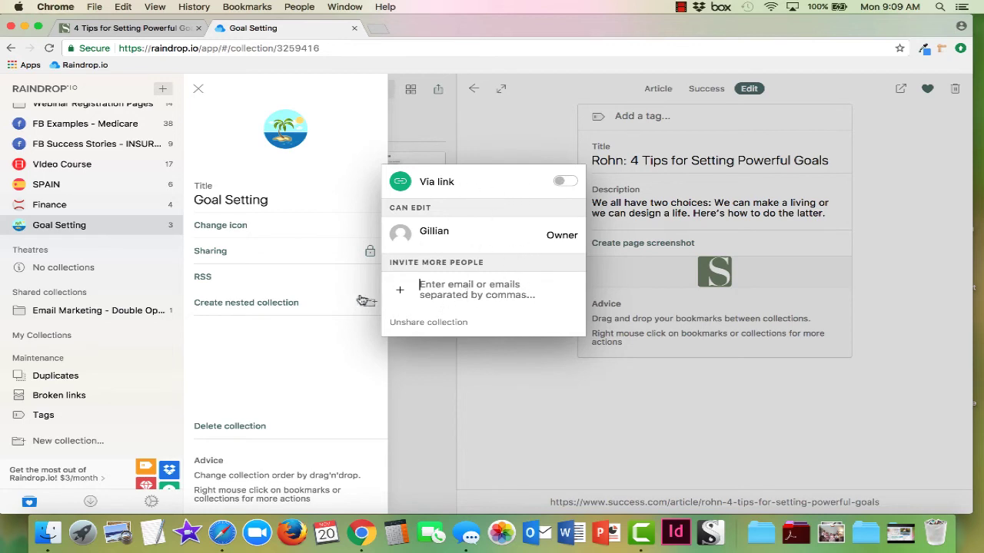
click(292, 348)
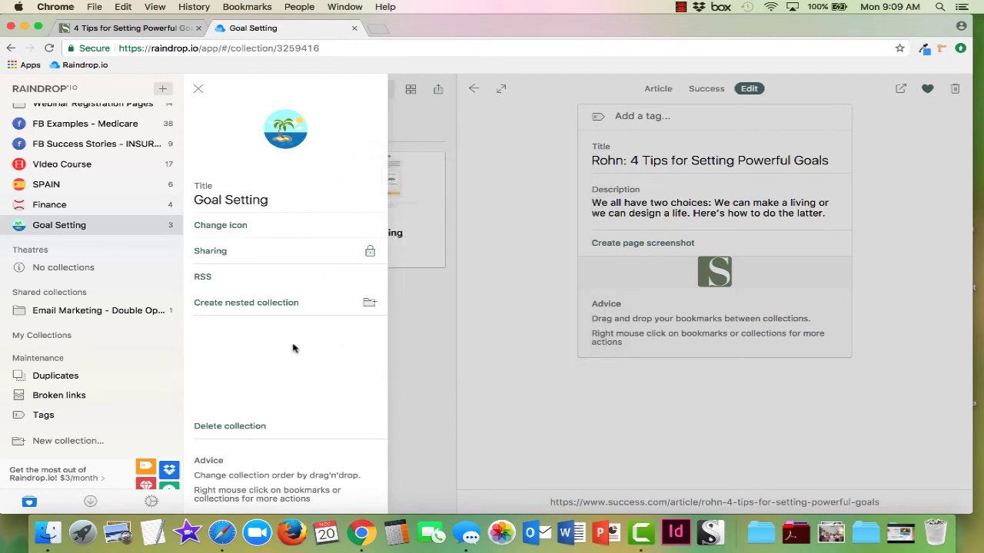
mouse_move(279, 307)
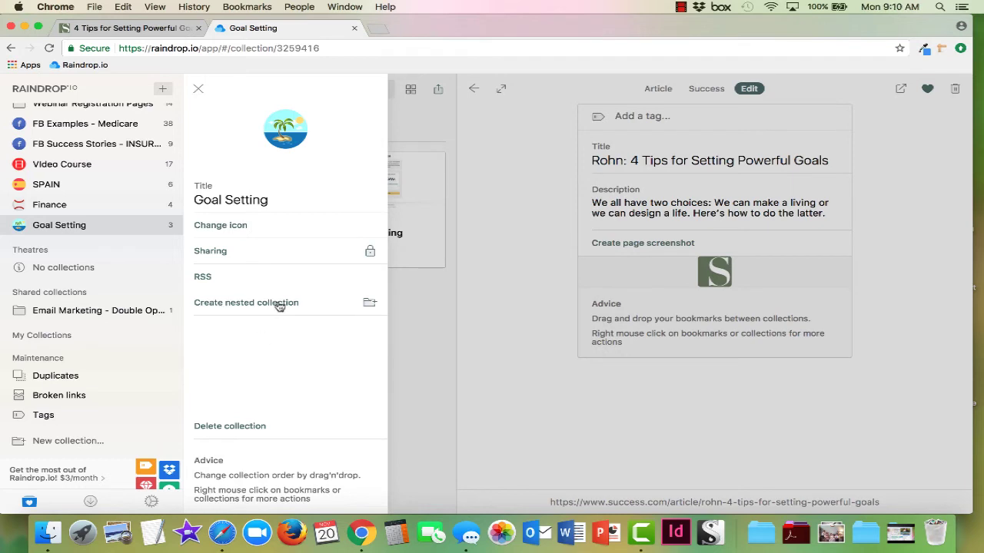
mouse_move(292, 316)
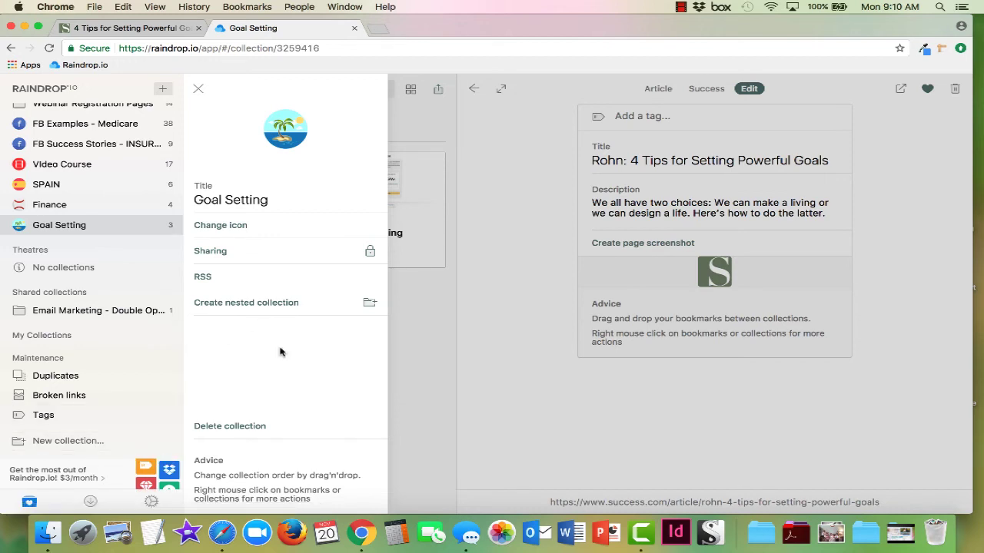
mouse_move(209, 366)
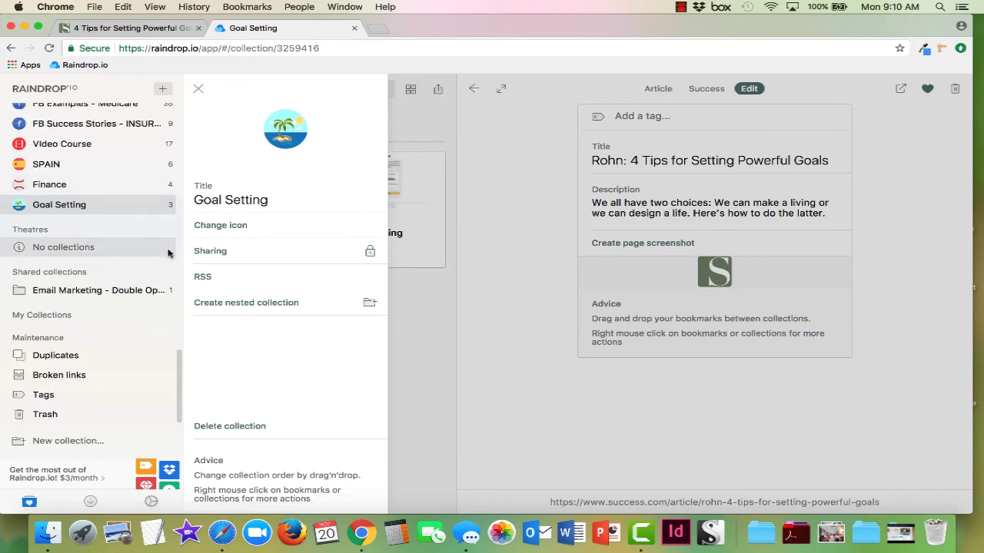
Step: Scroll through all 430 bookmarks, then find the Unsorted view holds nothing
click(199, 89)
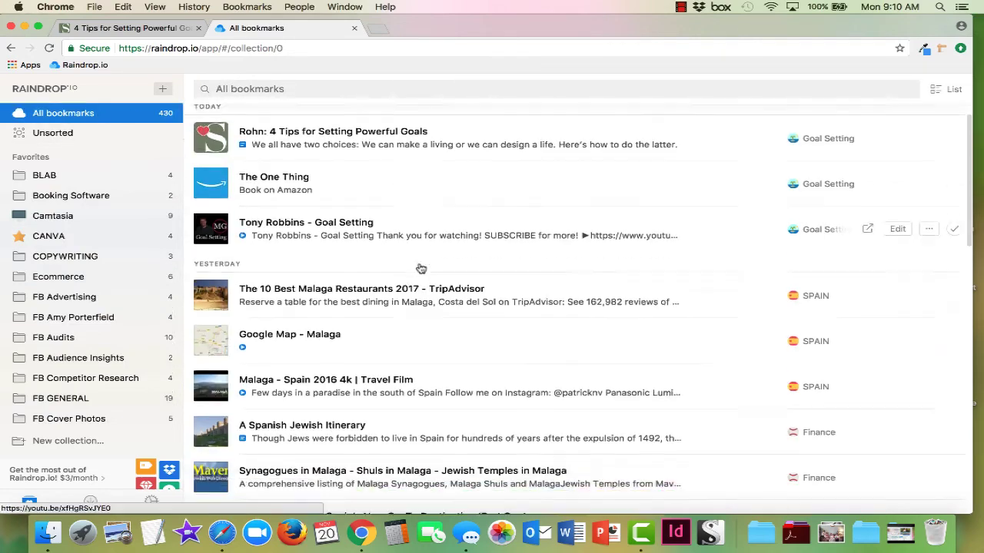
scroll(down, 3)
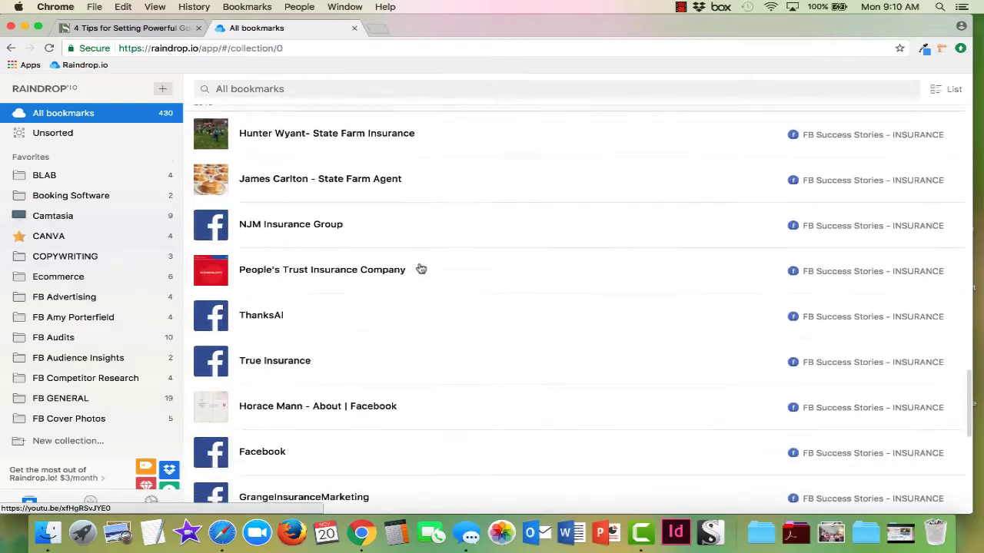
scroll(down, 3)
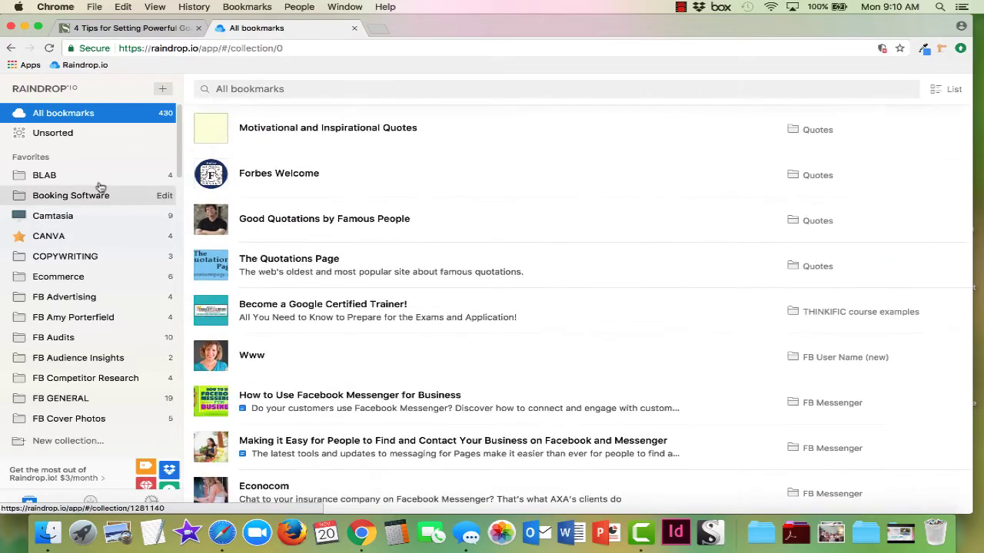
click(52, 133)
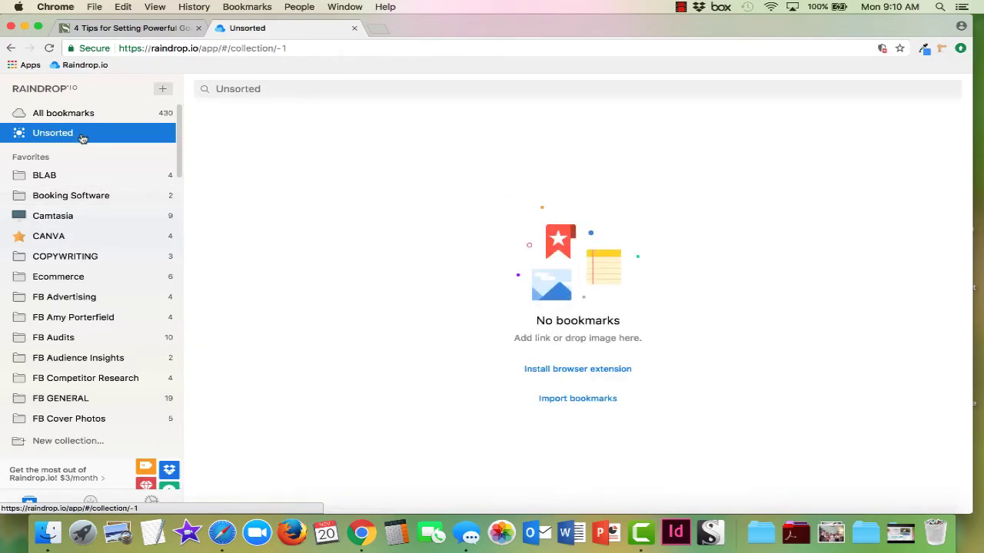
scroll(down, 3)
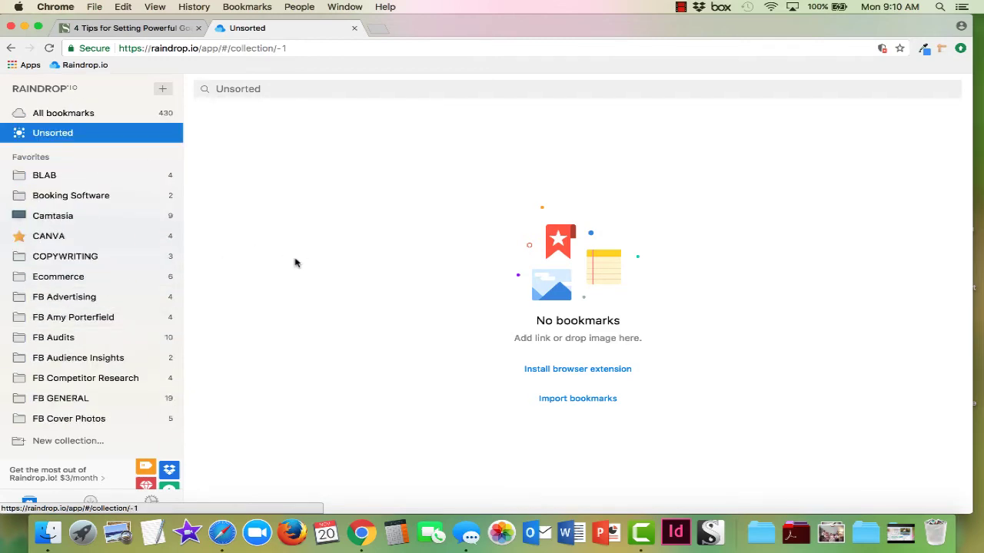
mouse_move(197, 241)
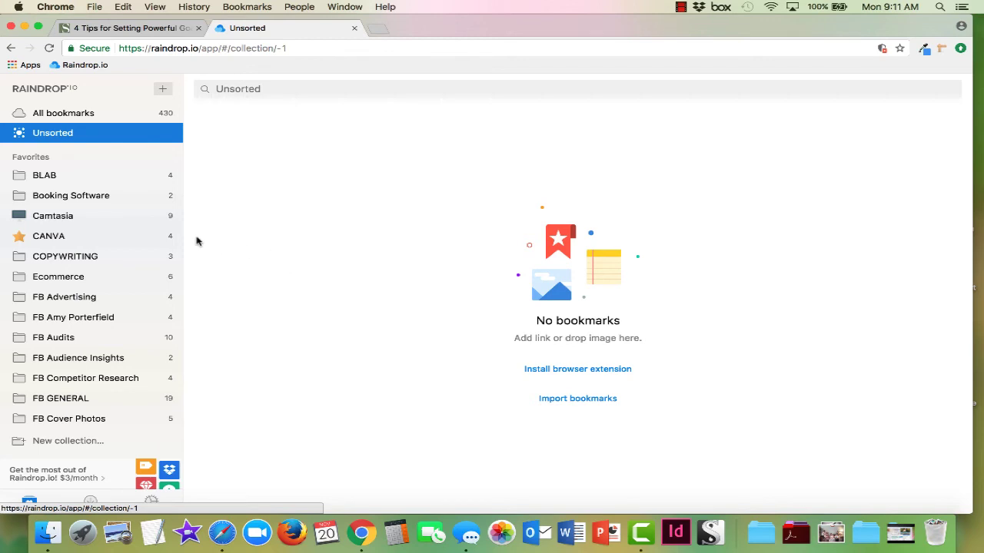
mouse_move(137, 146)
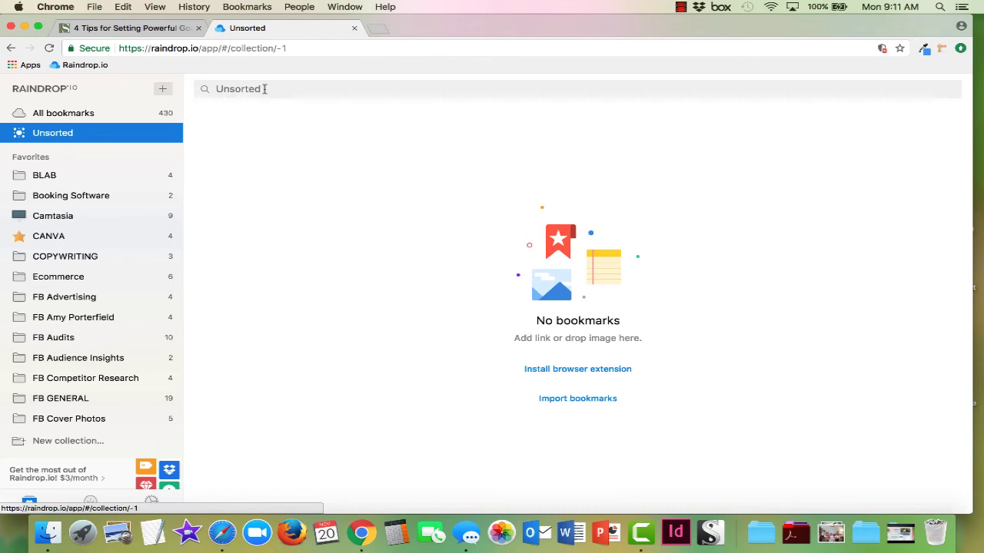
Step: Search all bookmarks for canva, then for facebook pages, and scroll the results
click(63, 113)
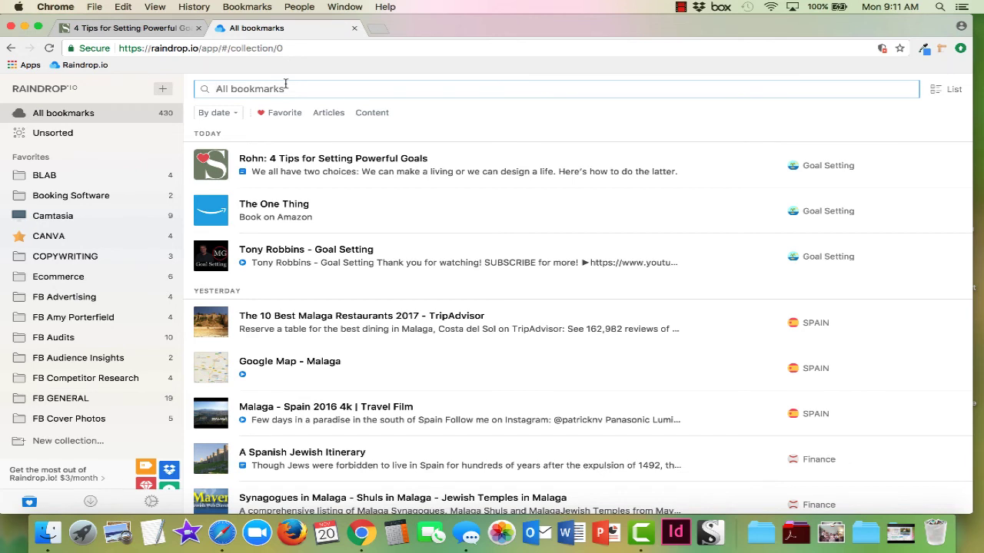
text(canva)
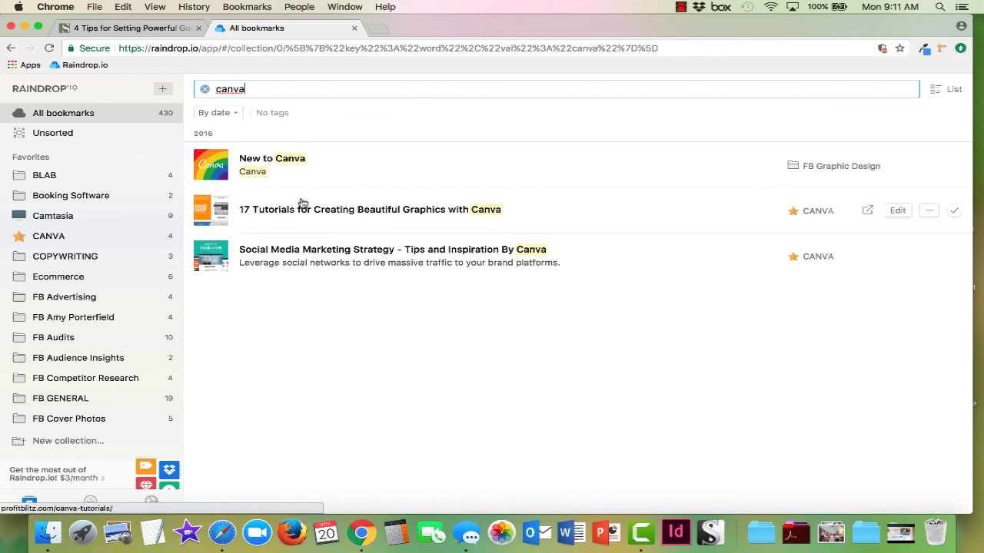
text(facebook pages)
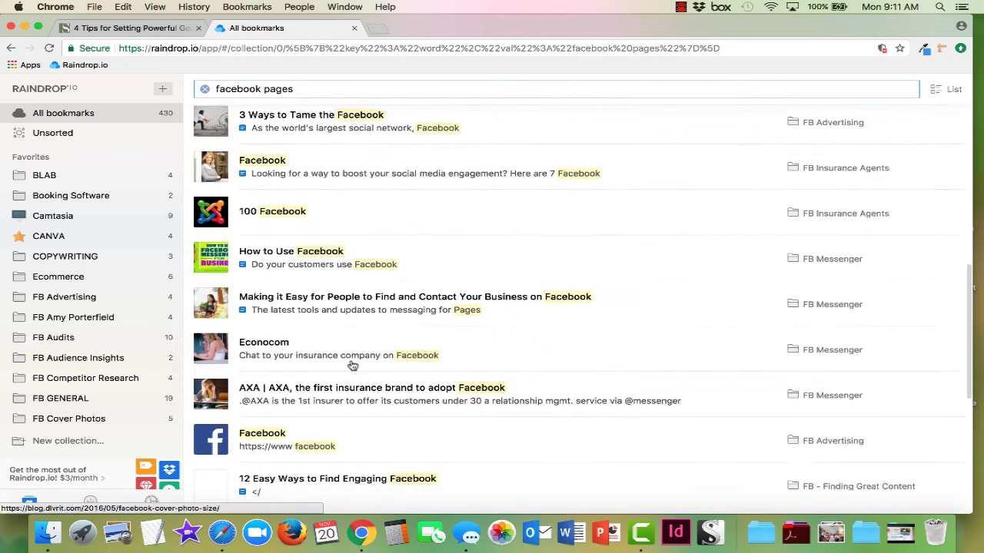
scroll(down, 3)
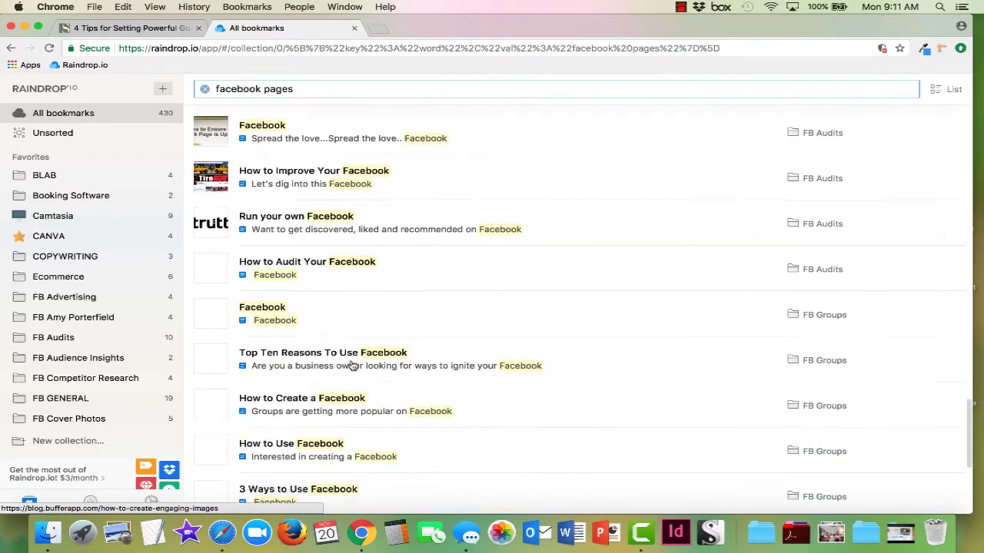
scroll(down, 3)
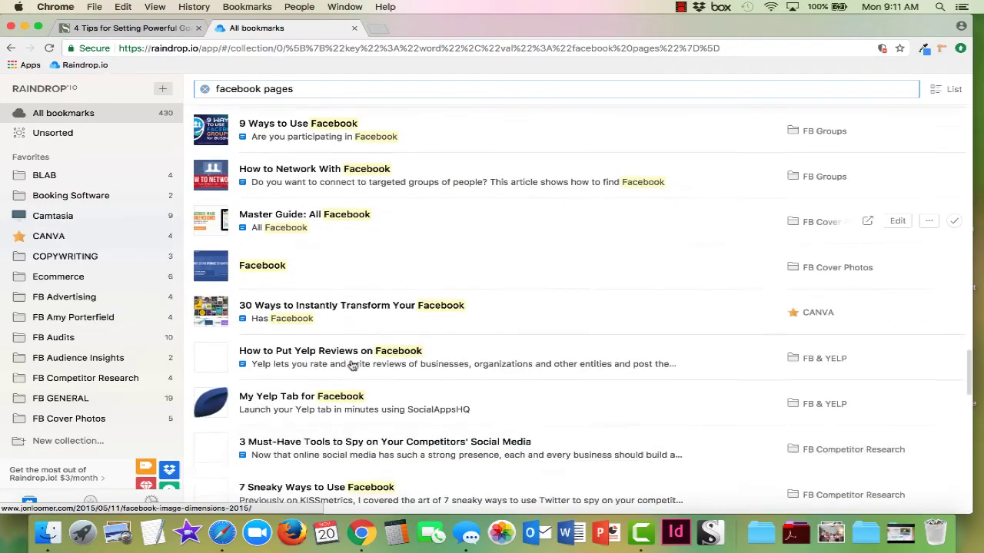
scroll(down, 3)
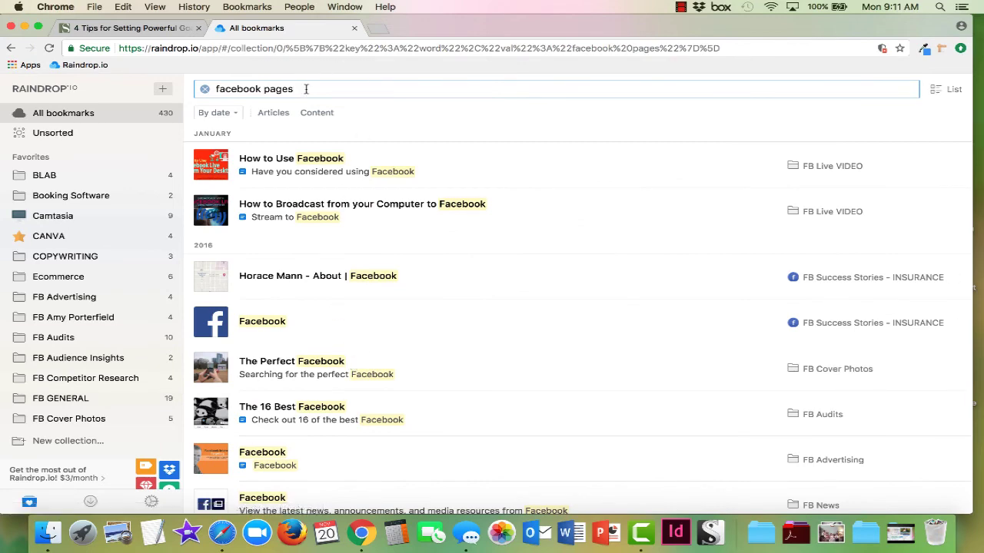
Step: Search for goals, listing six bookmarks including the Rohn article
text(goals)
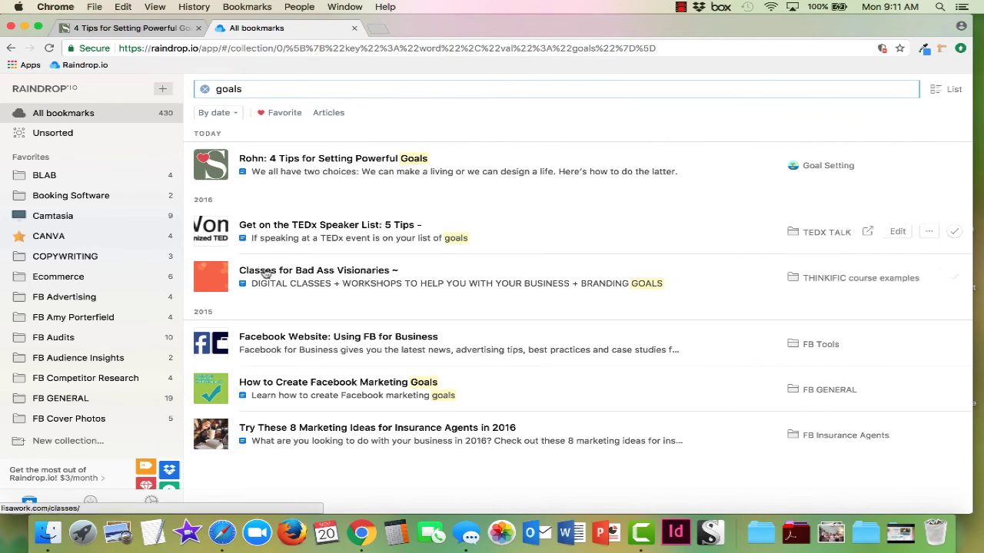
mouse_move(384, 376)
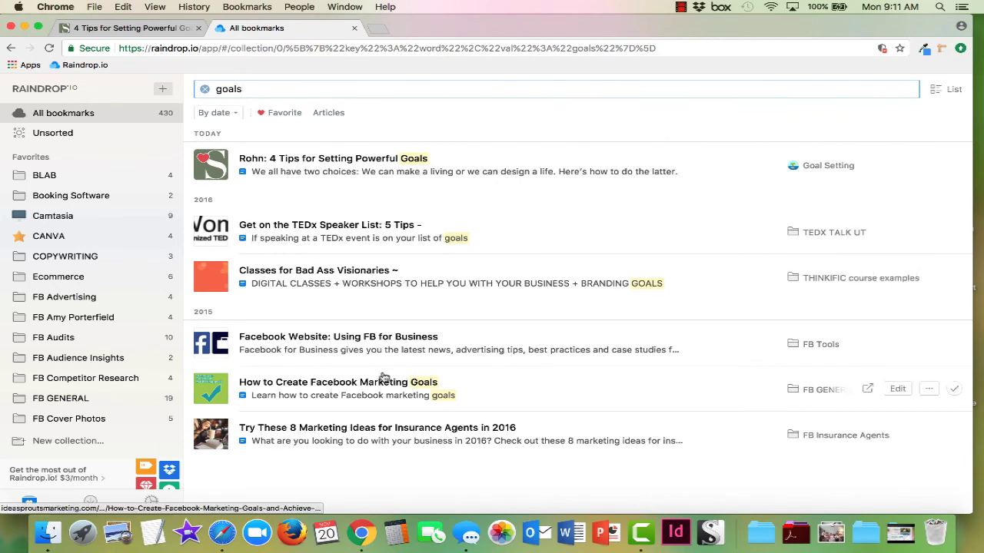
mouse_move(332, 359)
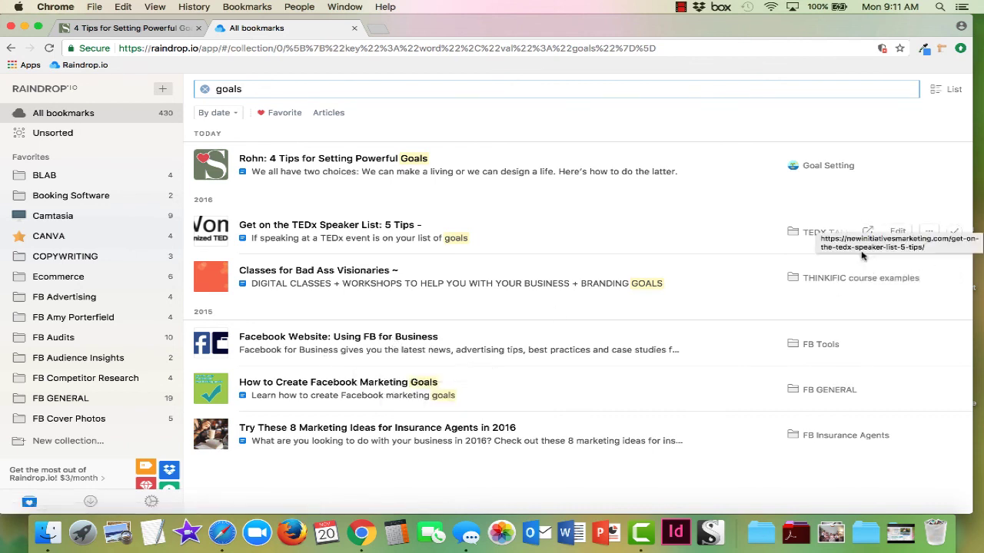
mouse_move(809, 133)
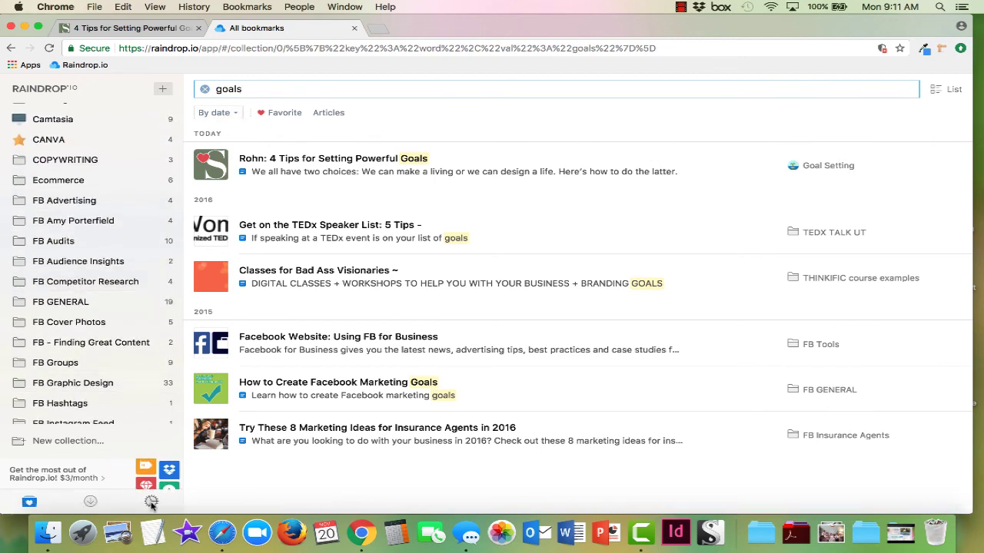
Step: Log out from the settings gear, returning to the log-in page
click(151, 503)
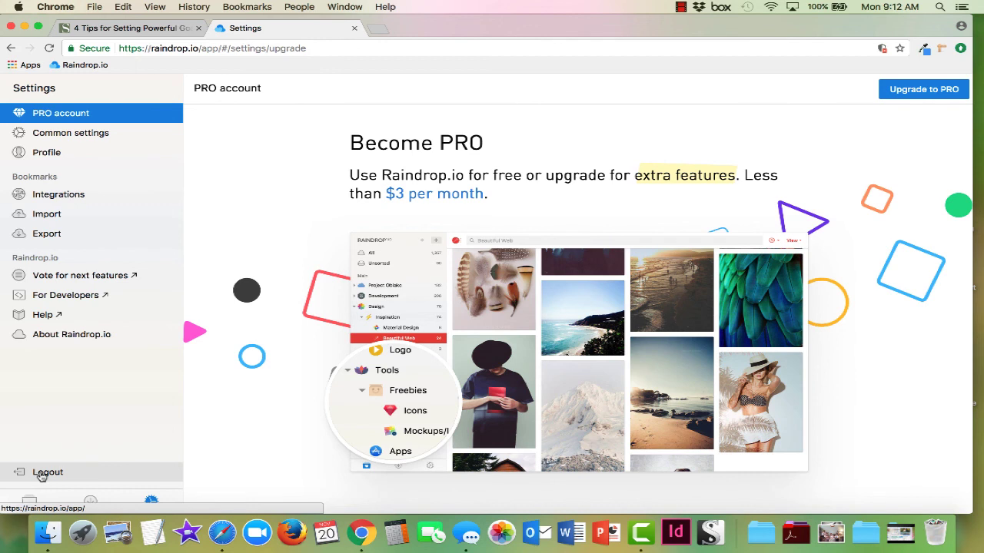
click(48, 471)
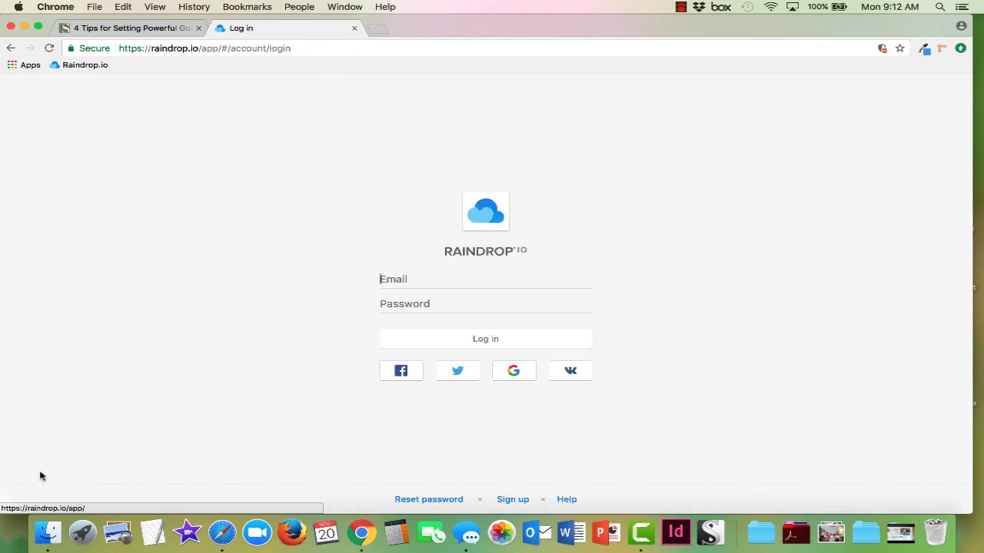